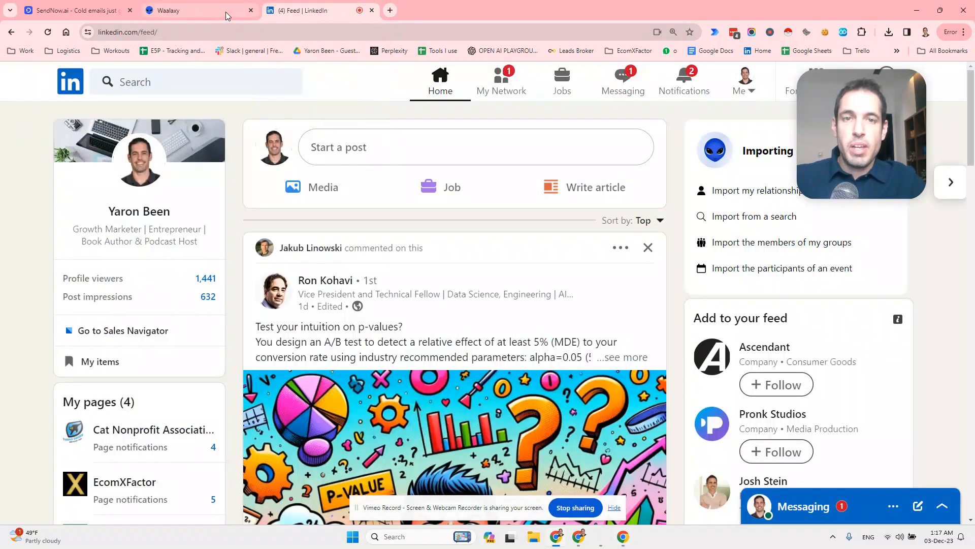
mouse_move(181, 11)
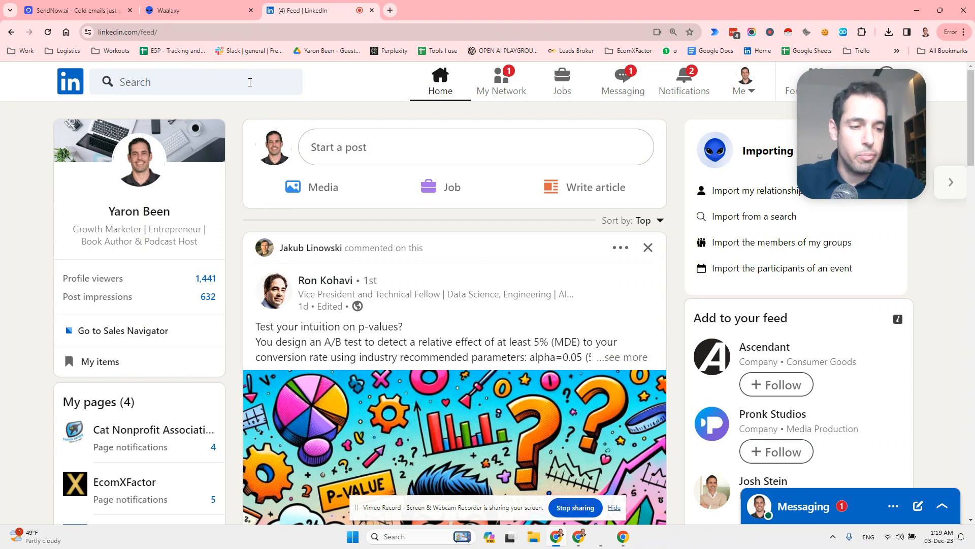
- Run a LinkedIn people search for 'Founder'
click(196, 81)
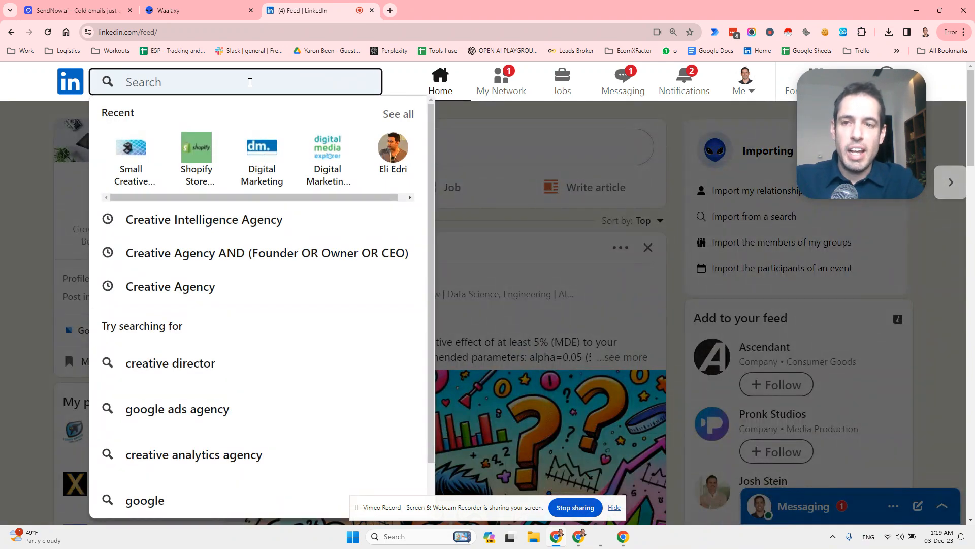
text(Tbi)
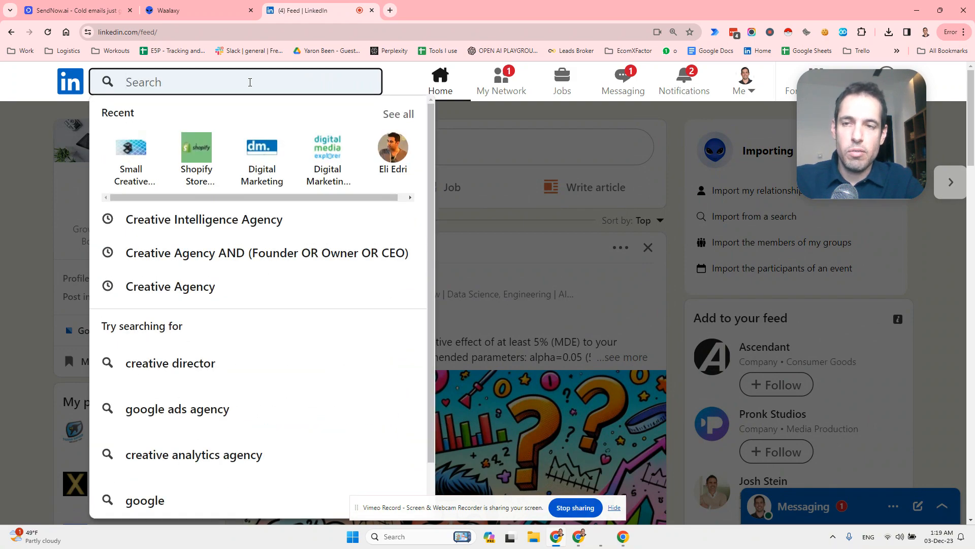
text(F)
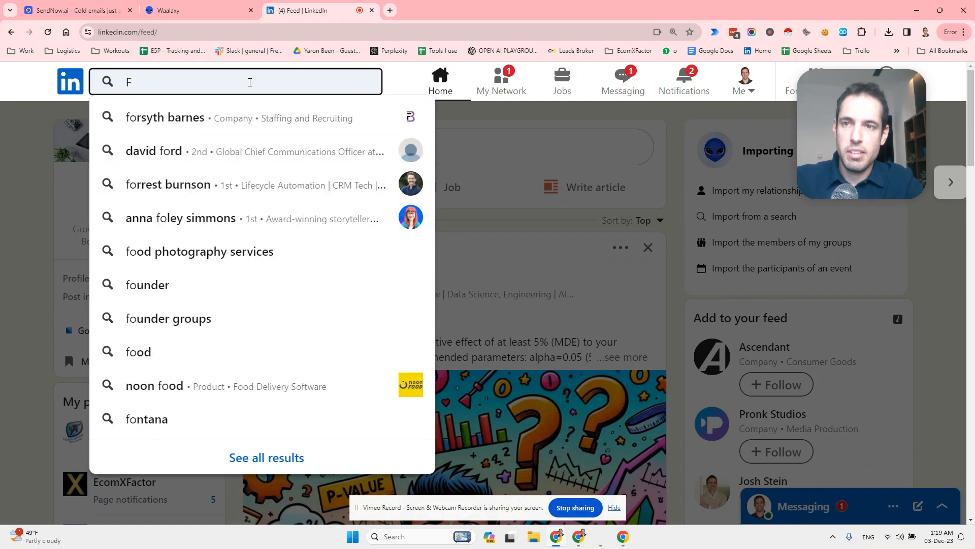
text(ounder)
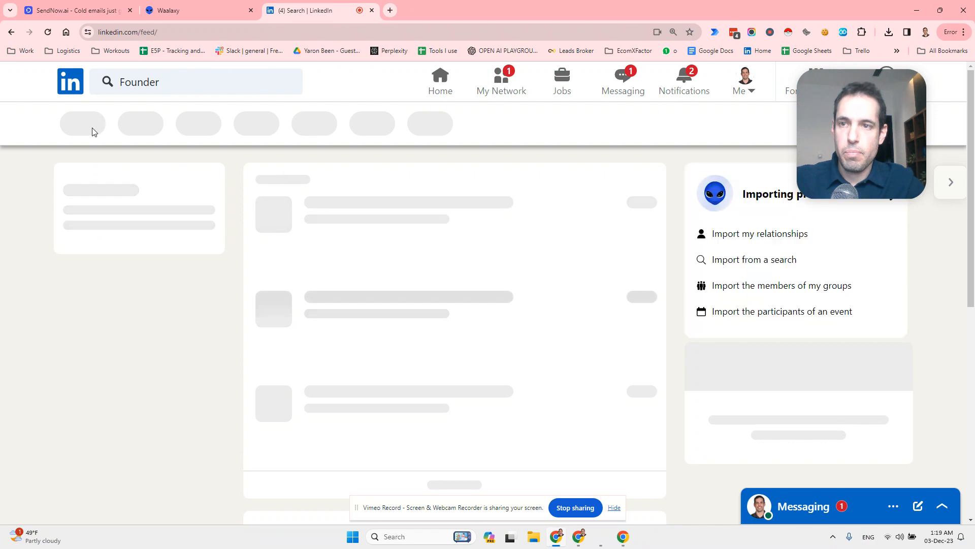
key(Enter)
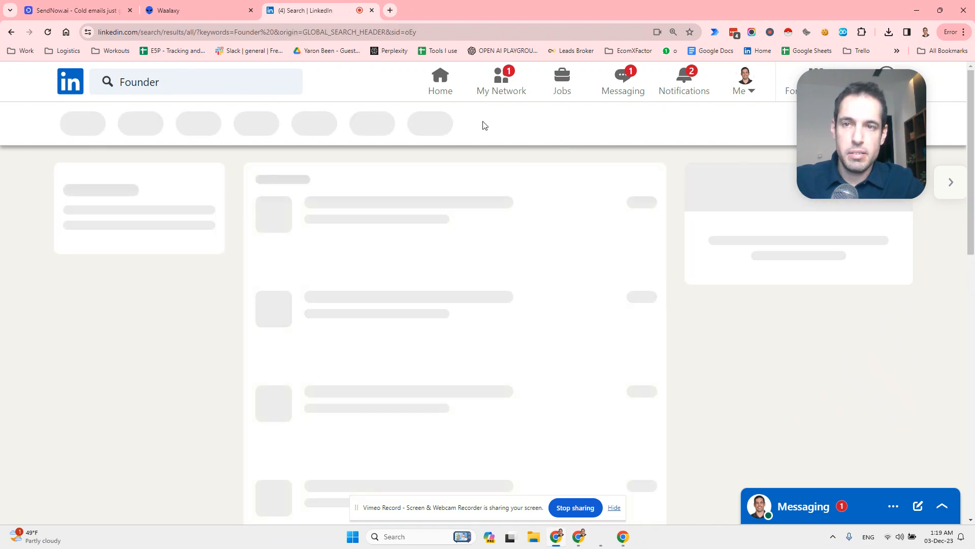
- Filter the results by location, searching for Tbilisi, Georgia
click(81, 123)
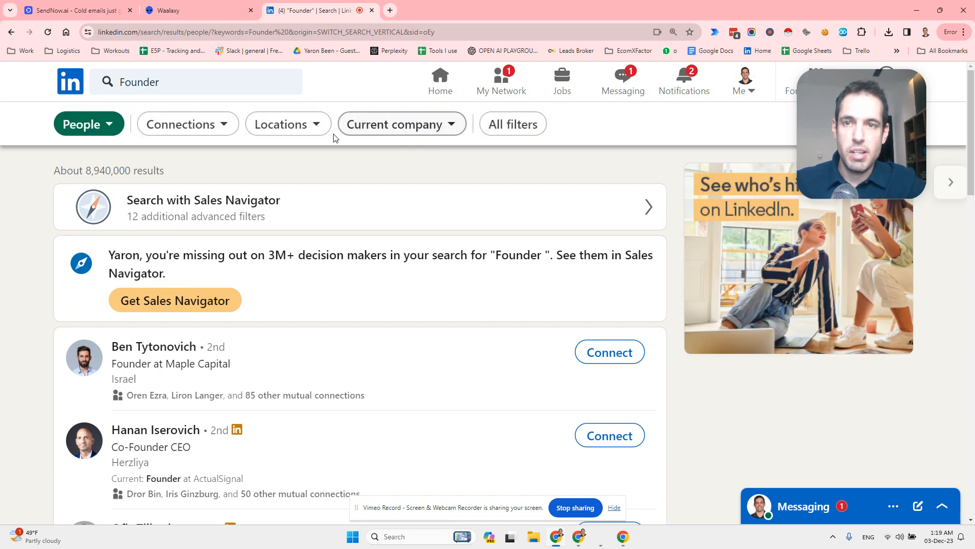
text(tb)
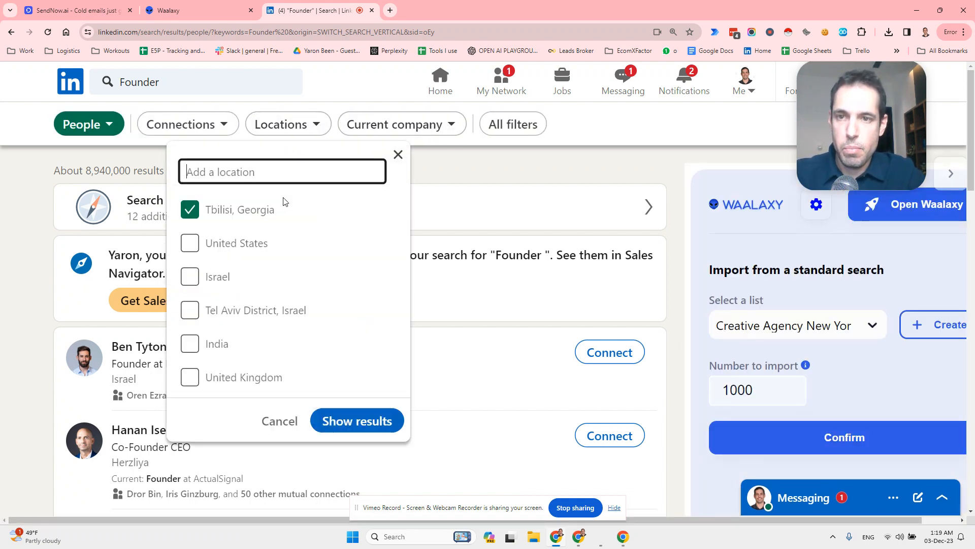
- Show Tbilisi founders and refine the search to 'Founder AND Web3', leaving 111 results
click(357, 420)
text( AND)
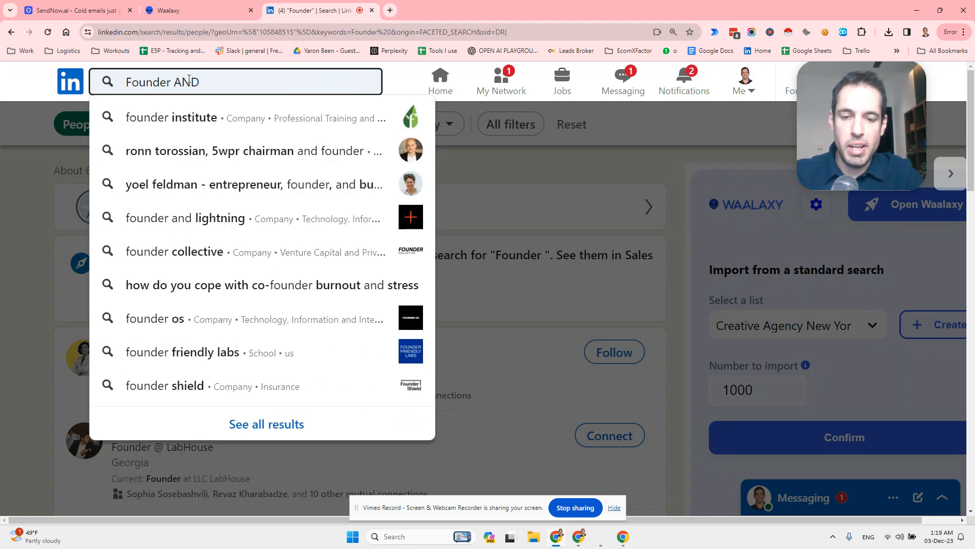
text(Web3)
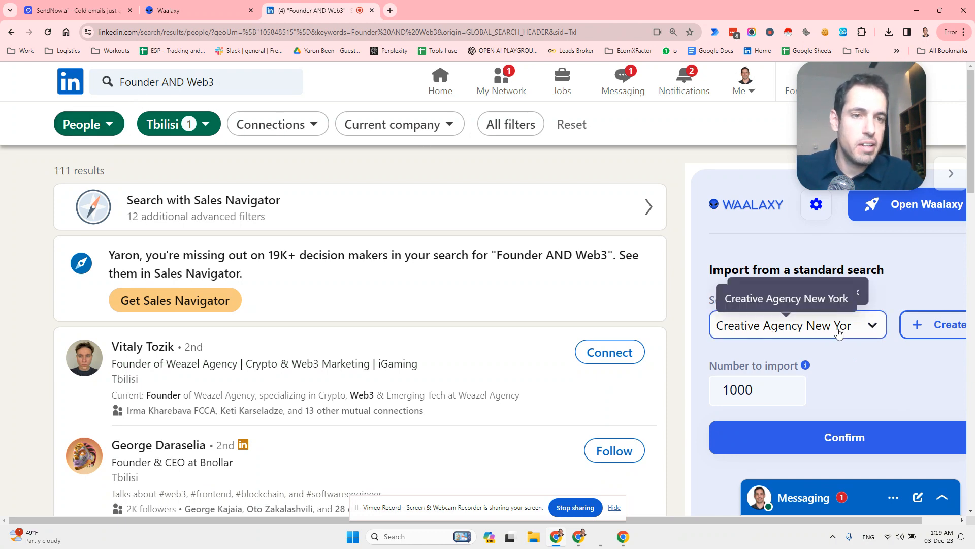
- In the Waalaxy panel, search the list dropdown for 'Web3 and Tbilisi'
click(799, 325)
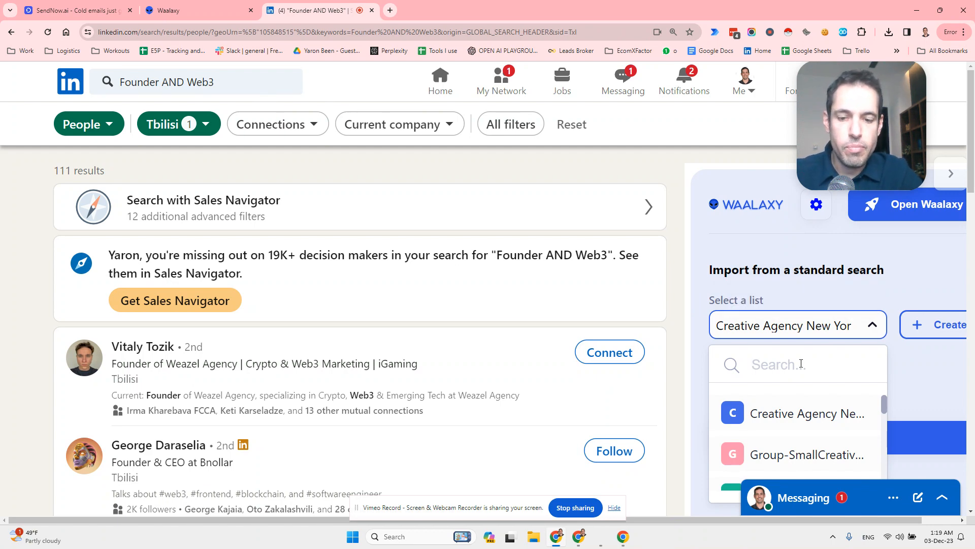
text(Web3)
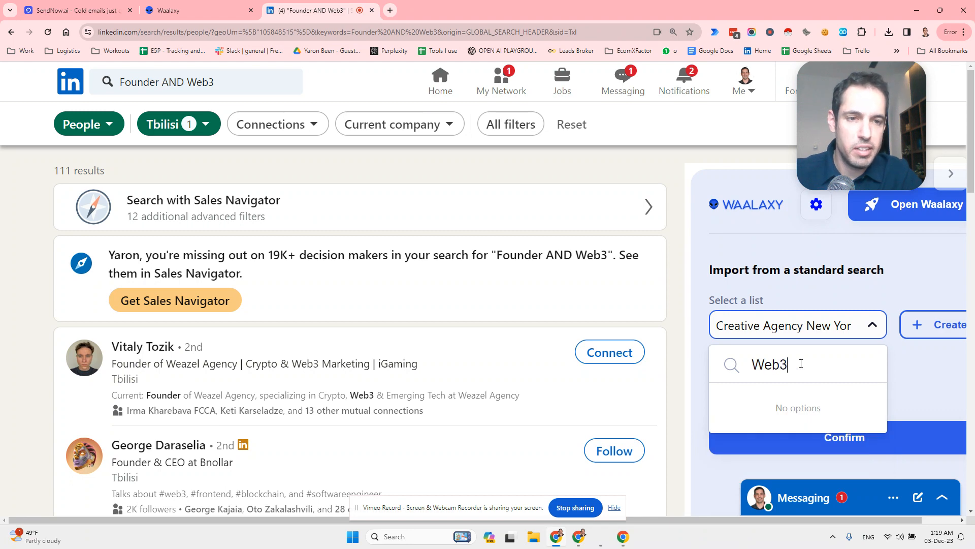
text(and Tbilisi)
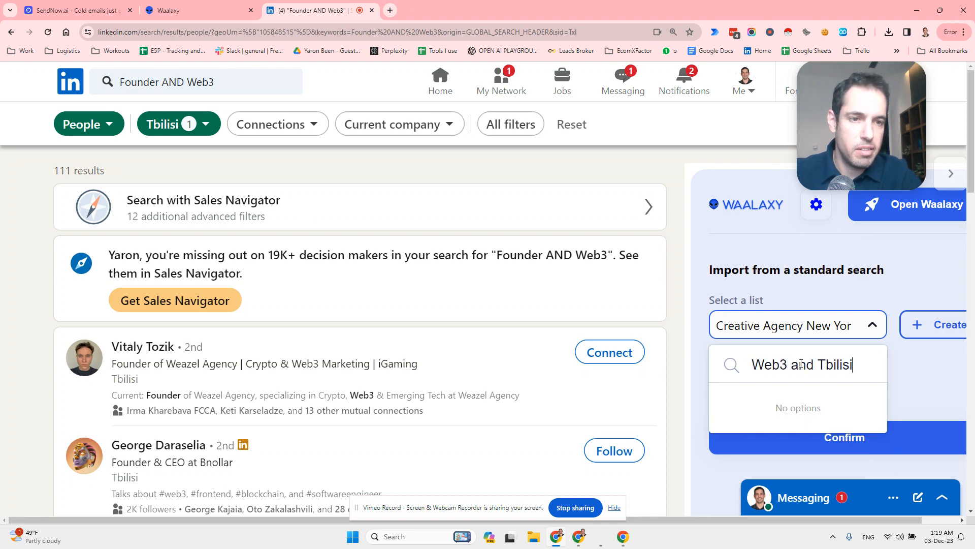
- Confirm the Waalaxy import of the 111 prospects and move to the Waalaxy prospects page
click(844, 437)
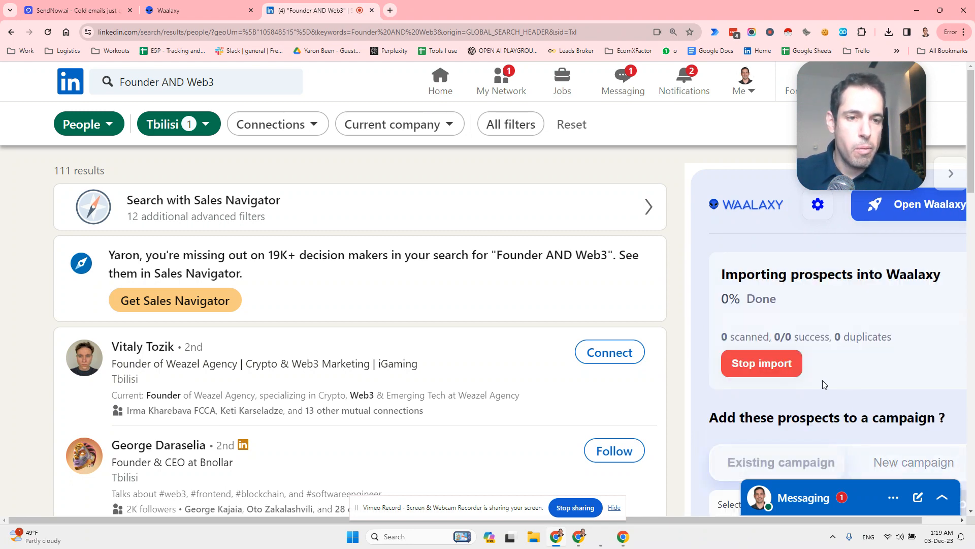
scroll(down, 3)
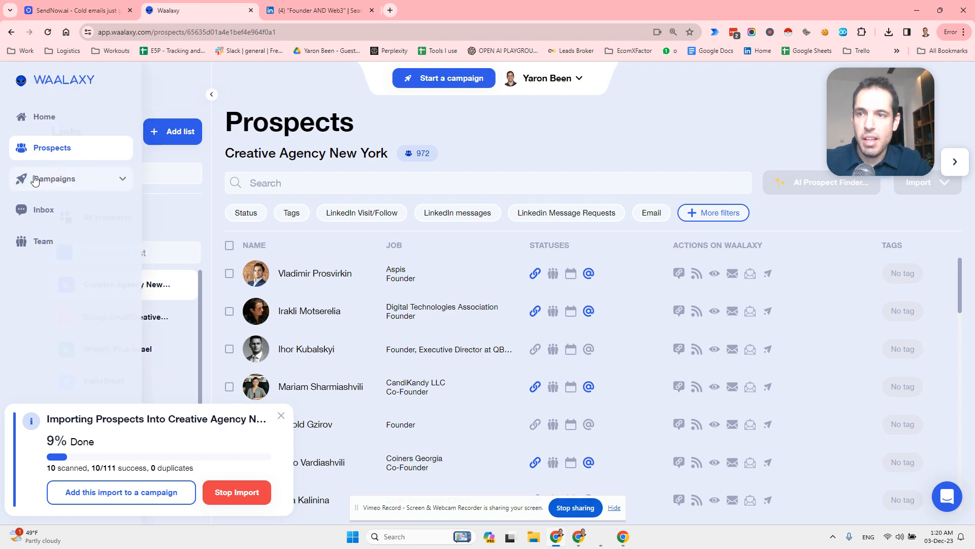
- Search the existing Waalaxy prospect lists for 'tbilisi' and then 'web3'
click(52, 147)
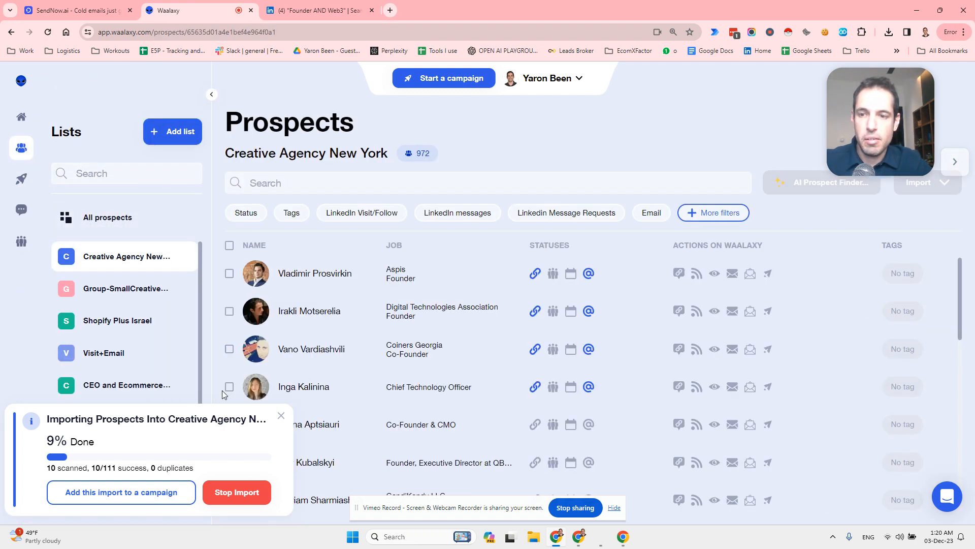
mouse_move(442, 310)
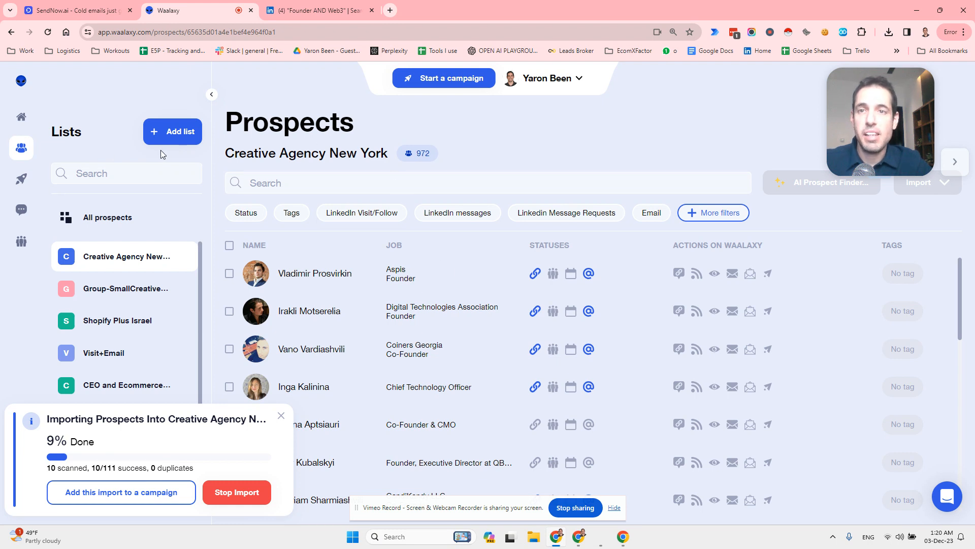
click(126, 173)
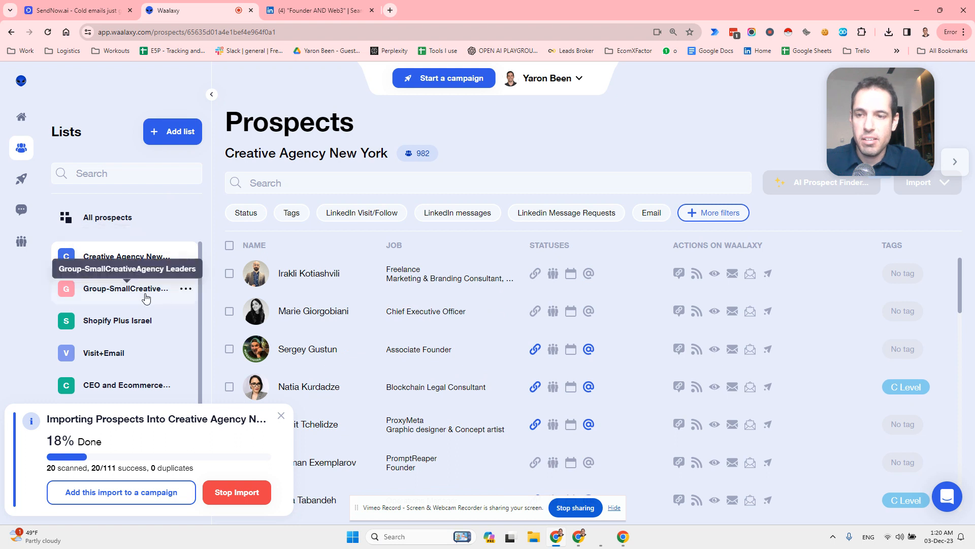
click(229, 245)
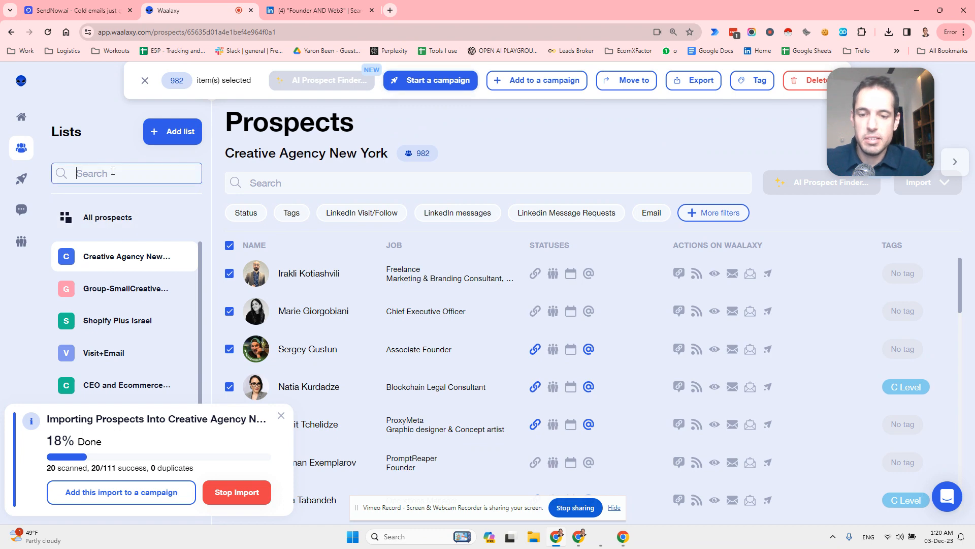
text(tbilisi)
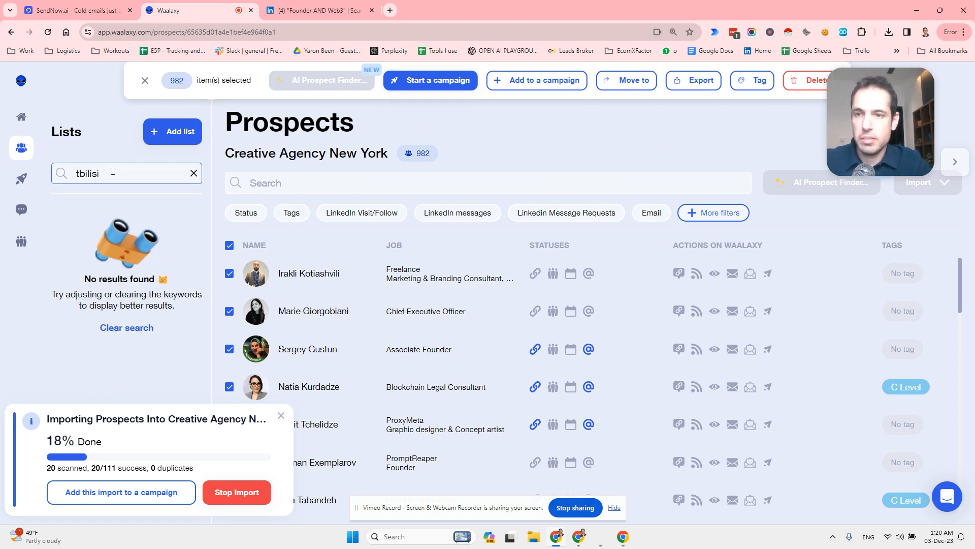
mouse_move(237, 491)
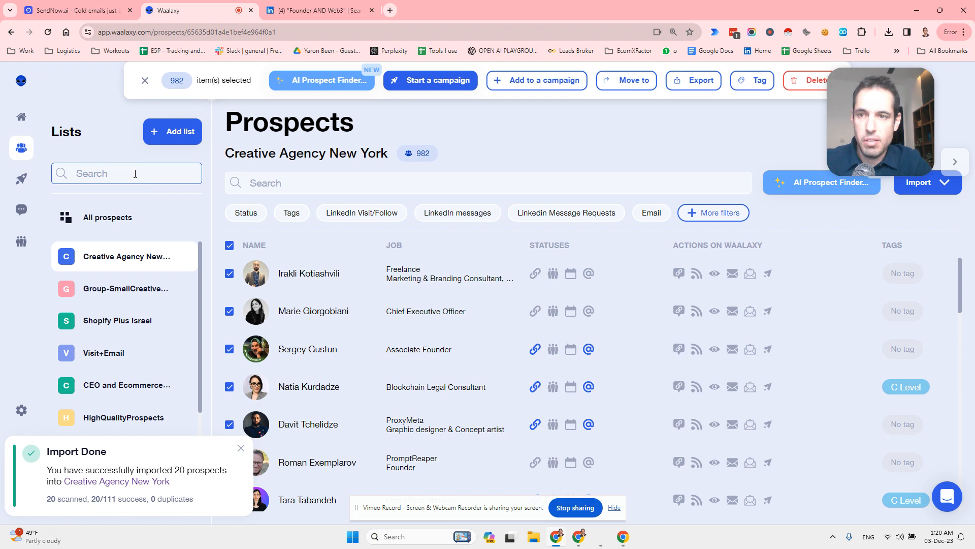
text(web3)
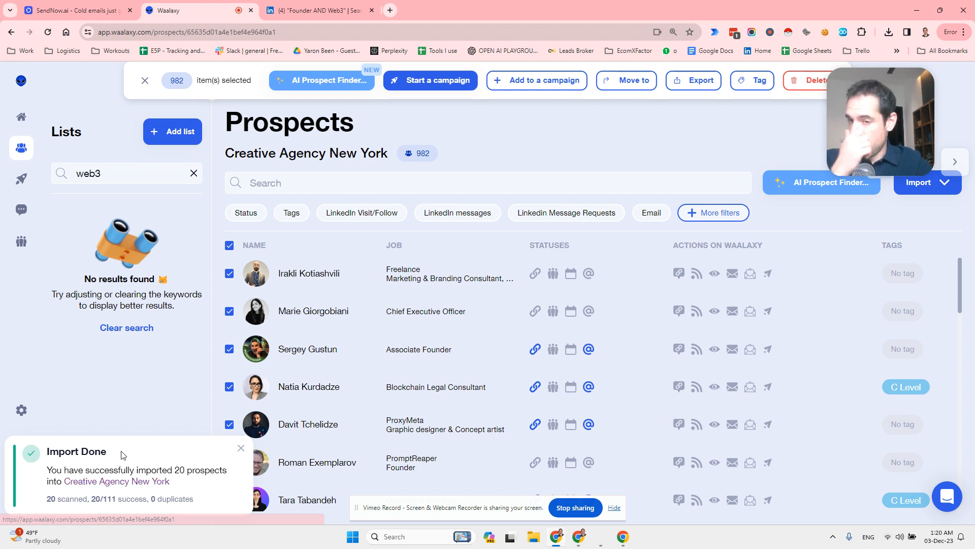
mouse_move(171, 424)
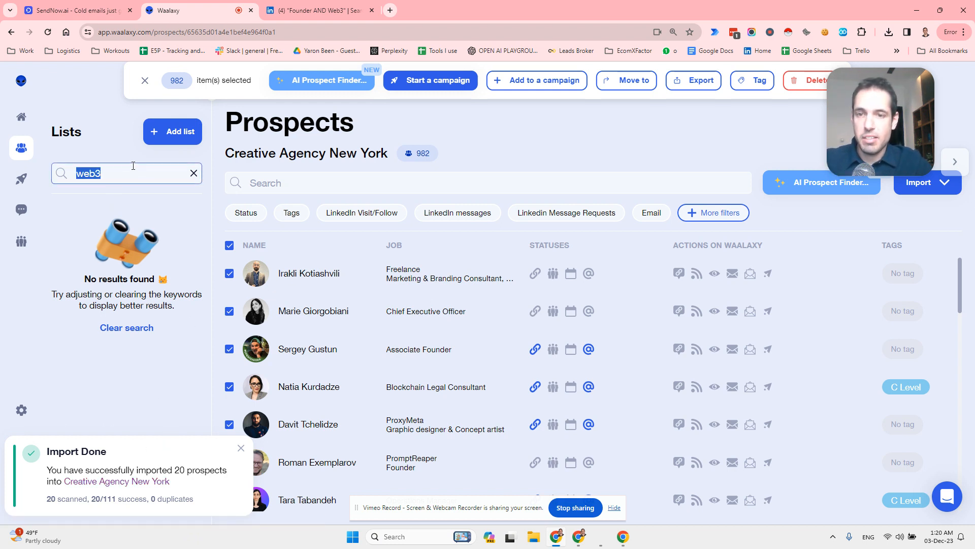
- Create a new prospect list named 'web3 TBilisi'
click(193, 172)
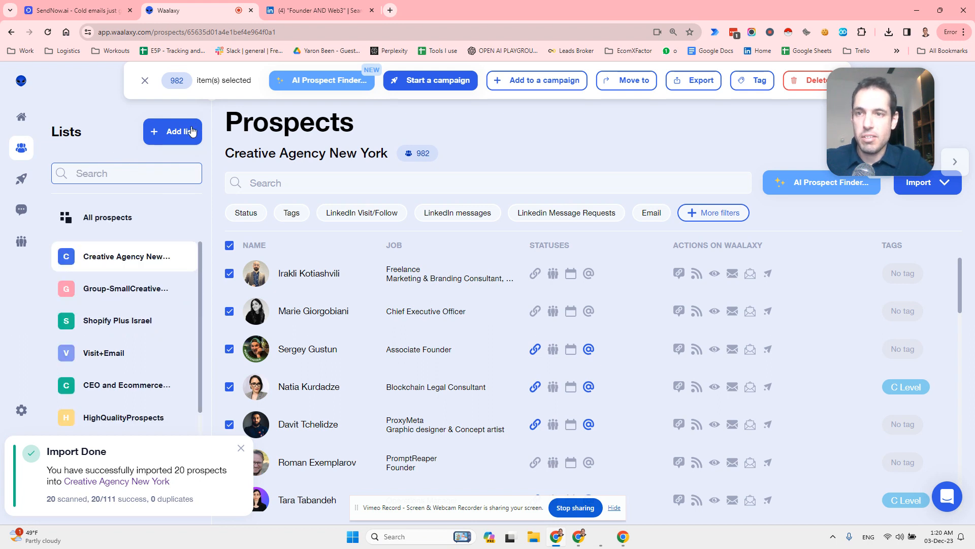
text(web3)
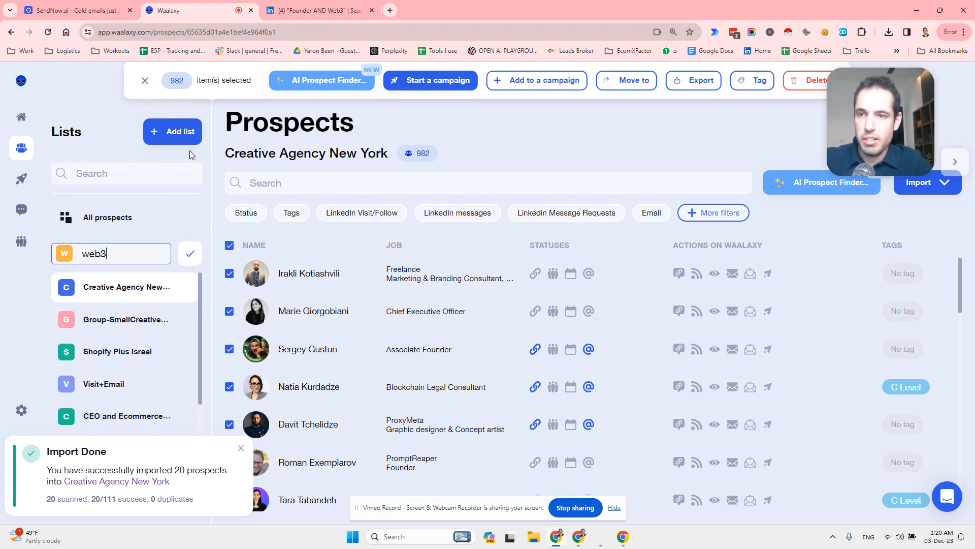
text(TBilisi)
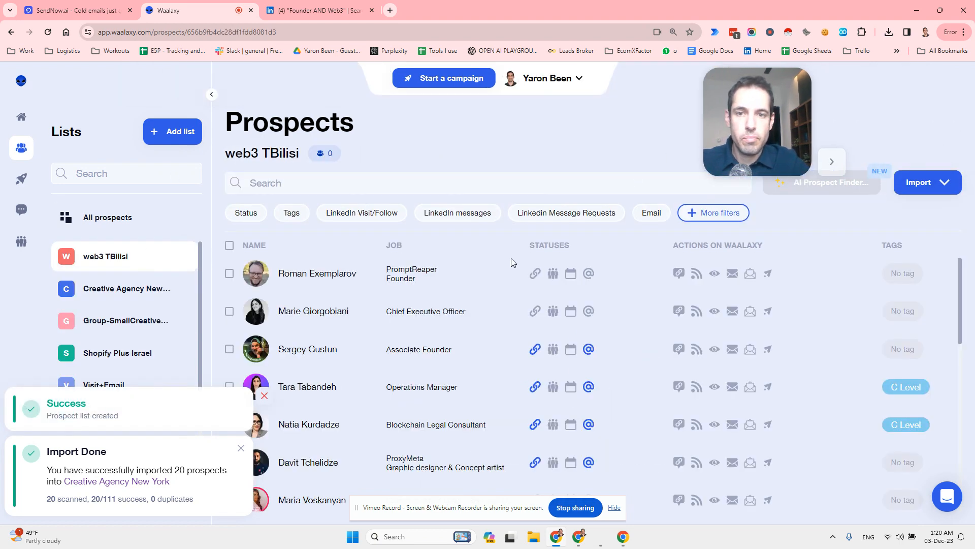
- Review the web3 TBilisi prospects and select all rows
scroll(down, 3)
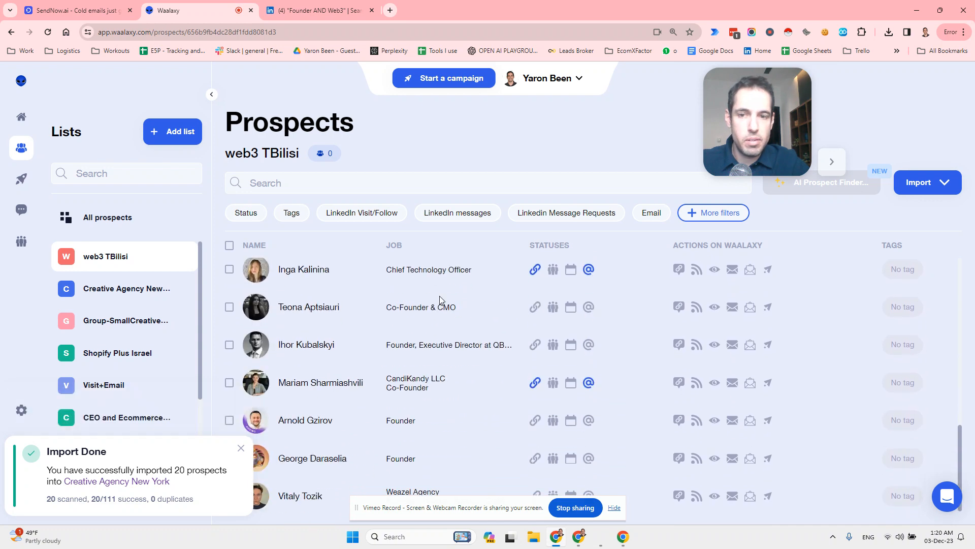
scroll(down, 3)
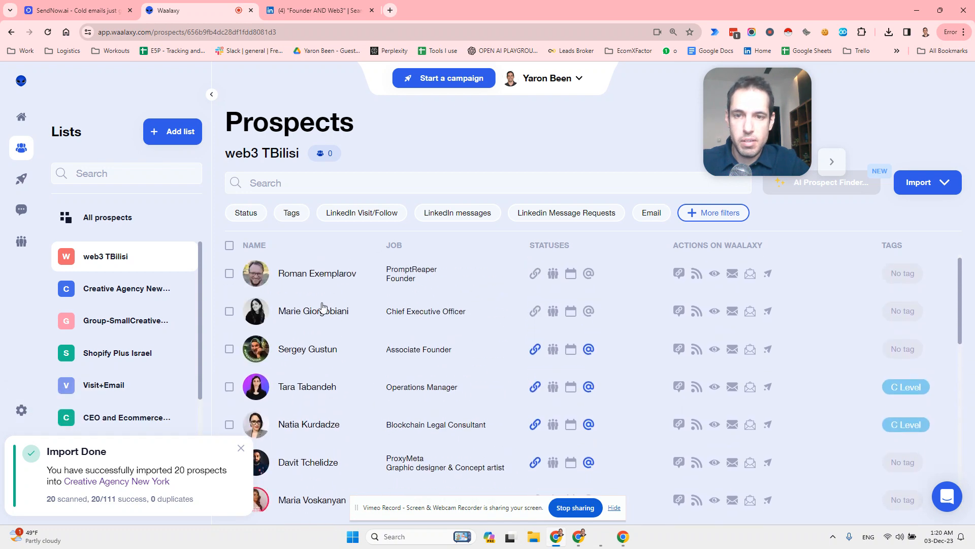
mouse_move(329, 276)
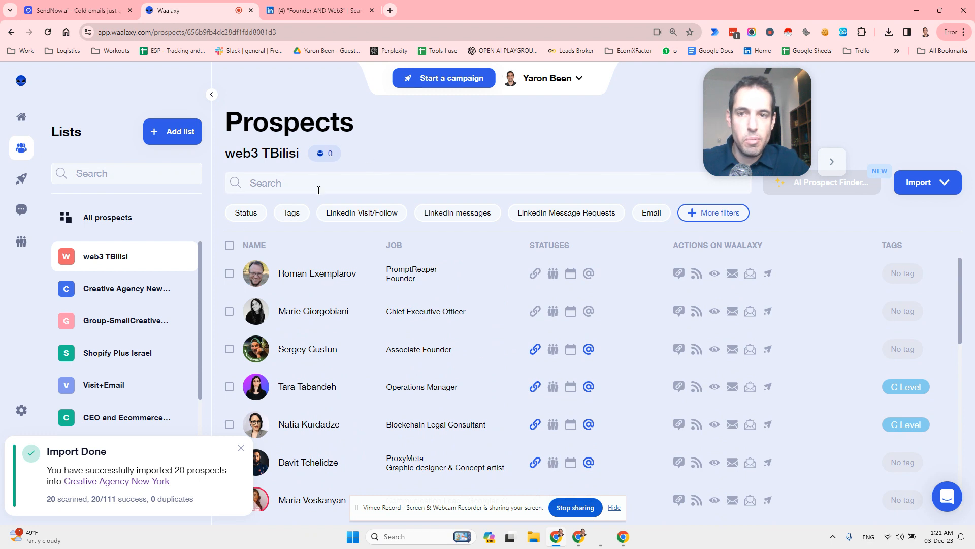
click(230, 245)
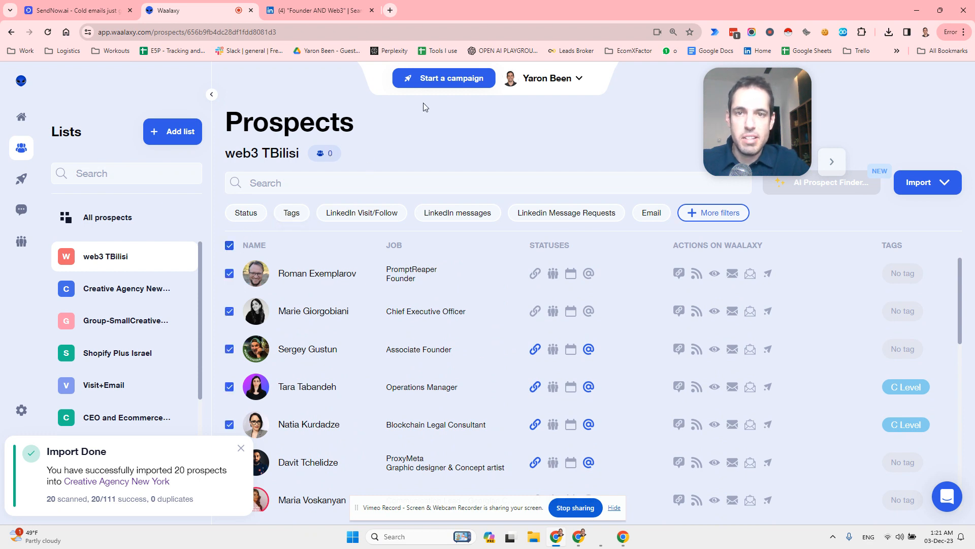
- Start a campaign from the 'Invitation + Message' sequence found via 'invitation' search
click(444, 78)
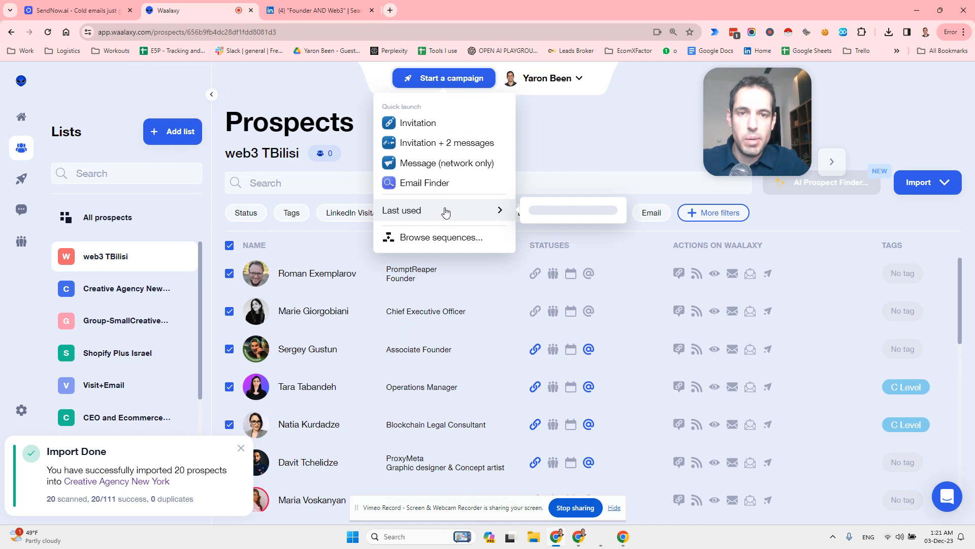
click(441, 237)
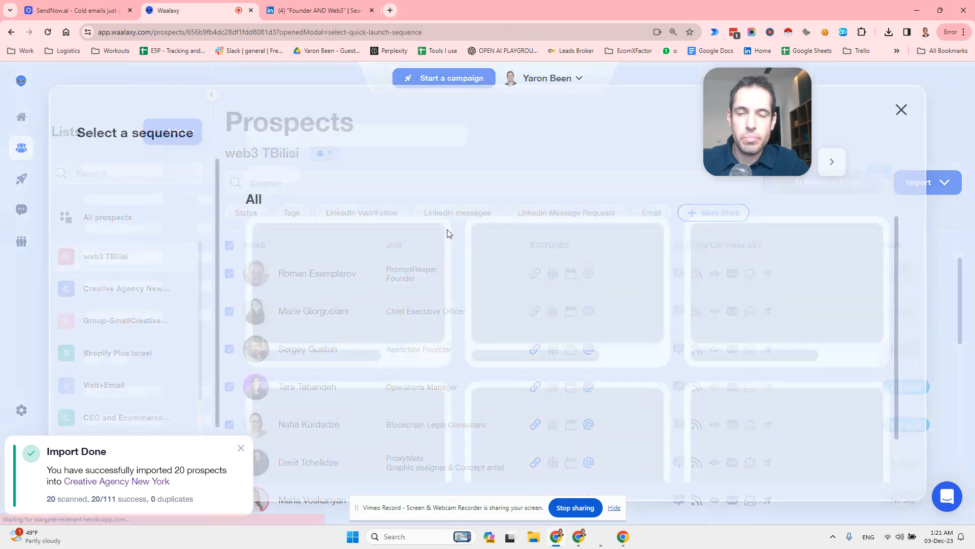
text(invitation)
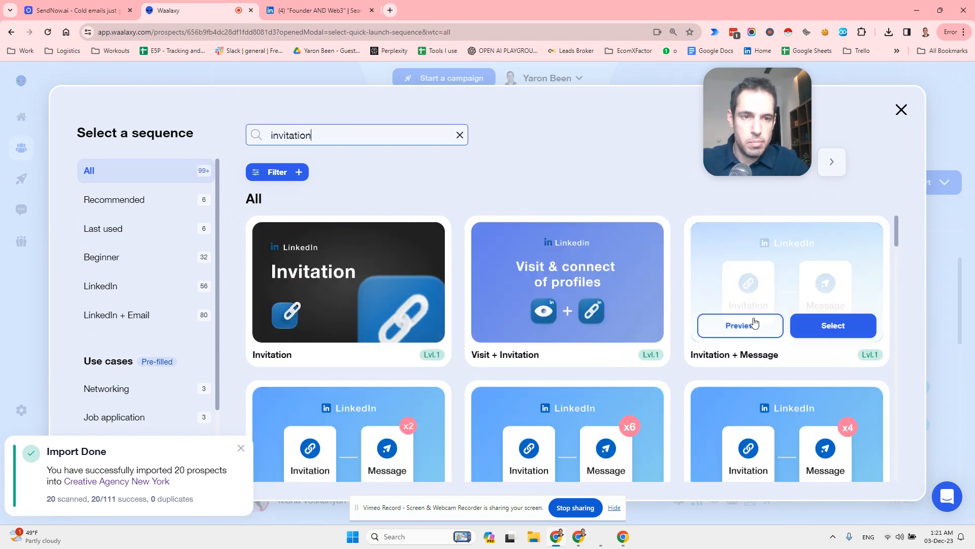
click(832, 325)
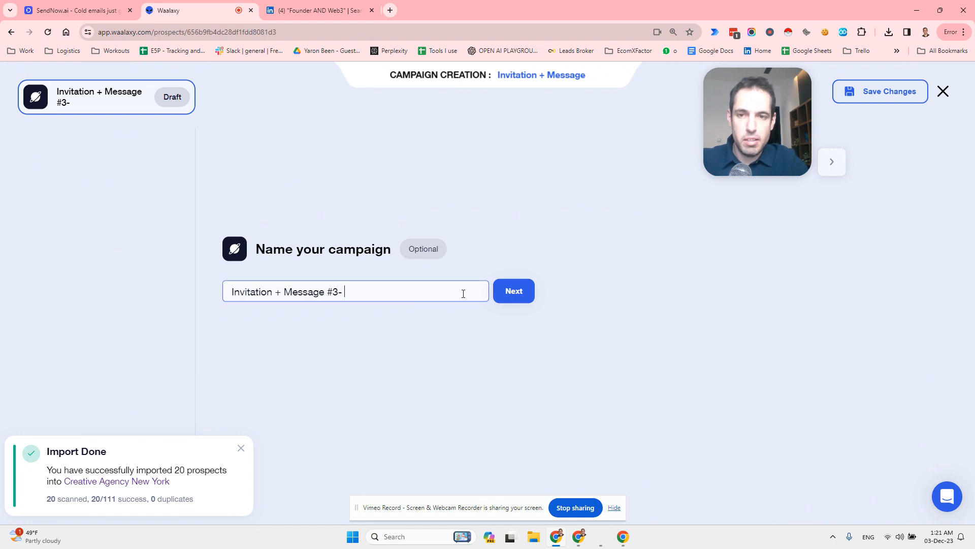
- Name the campaign 'Invitation + Message #3- TBilisi Founders' and continue
text(TBilisi Fou)
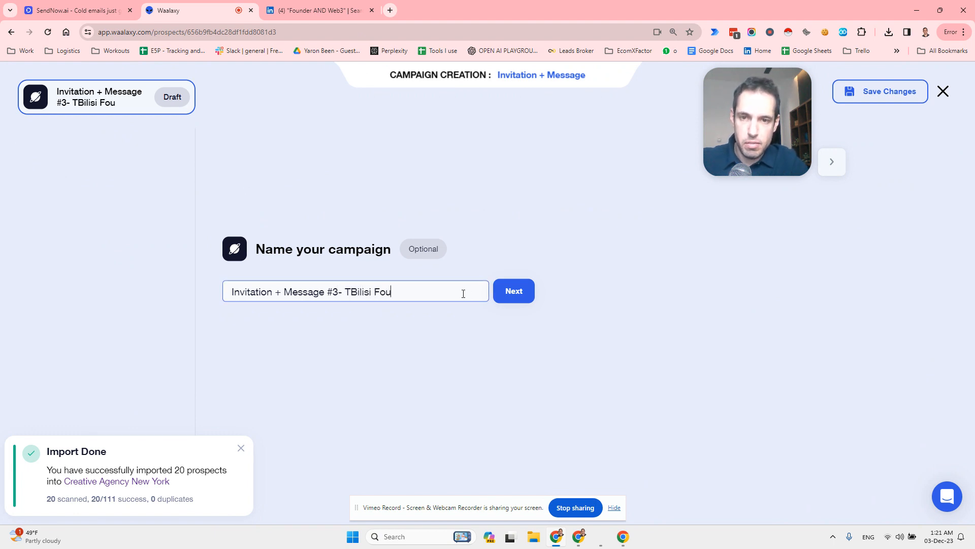
text(nders)
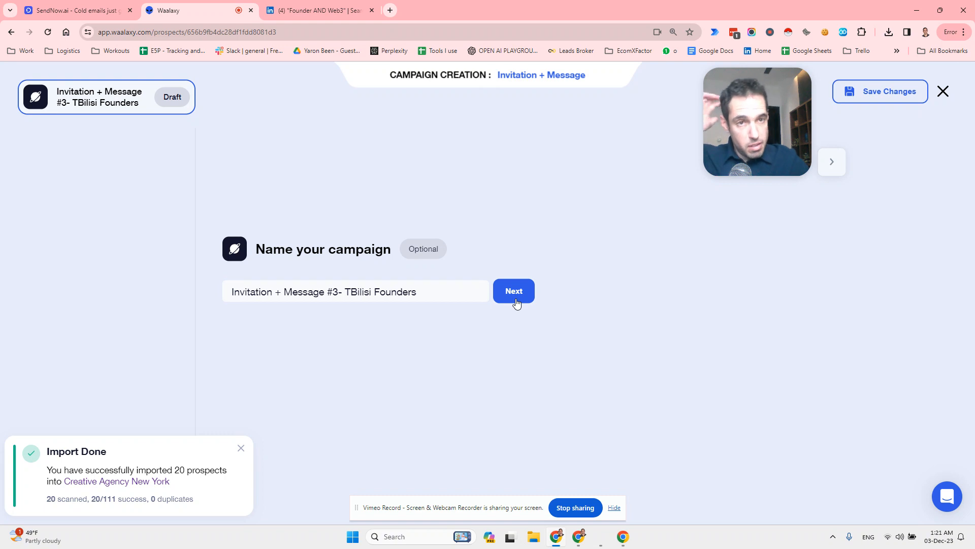
click(513, 291)
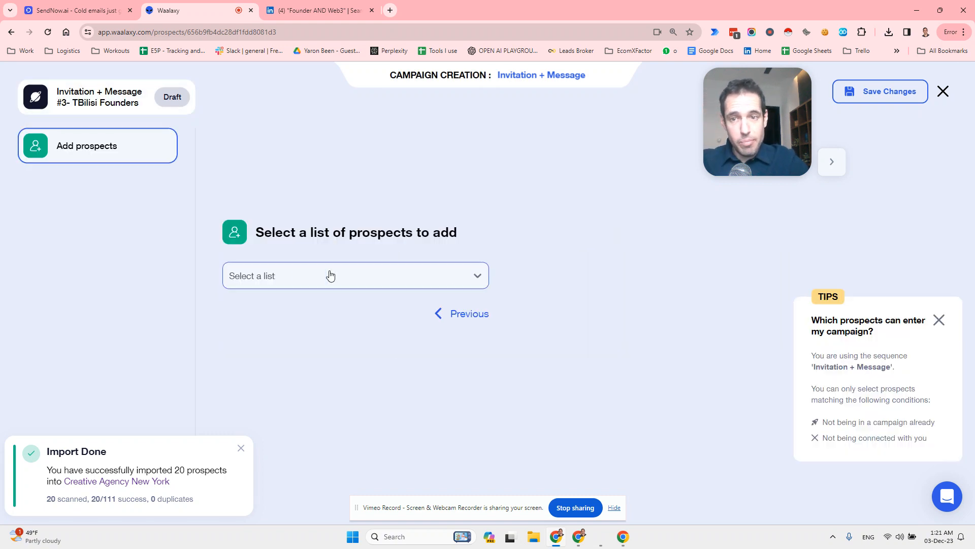
- Pick the web3 TBilisi list, find it empty, and move to leave the editor
click(355, 275)
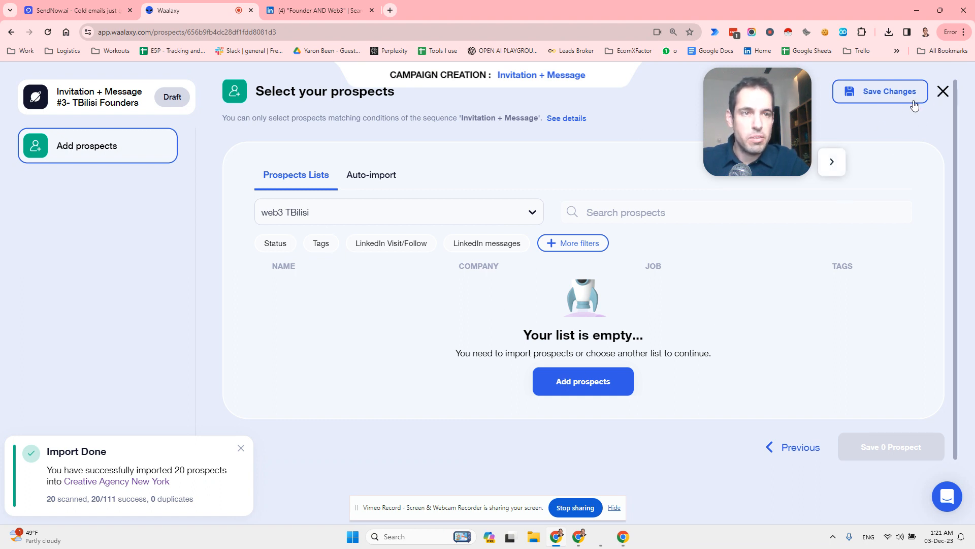
click(943, 91)
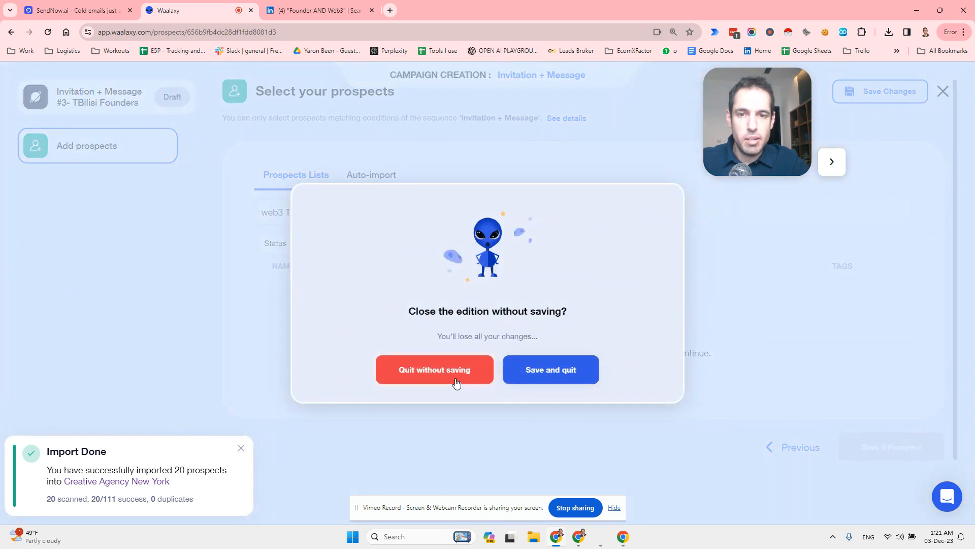
- Quit without saving and create an empty list 'Web3 Tbilisi - Founders-YT Demo'
click(435, 369)
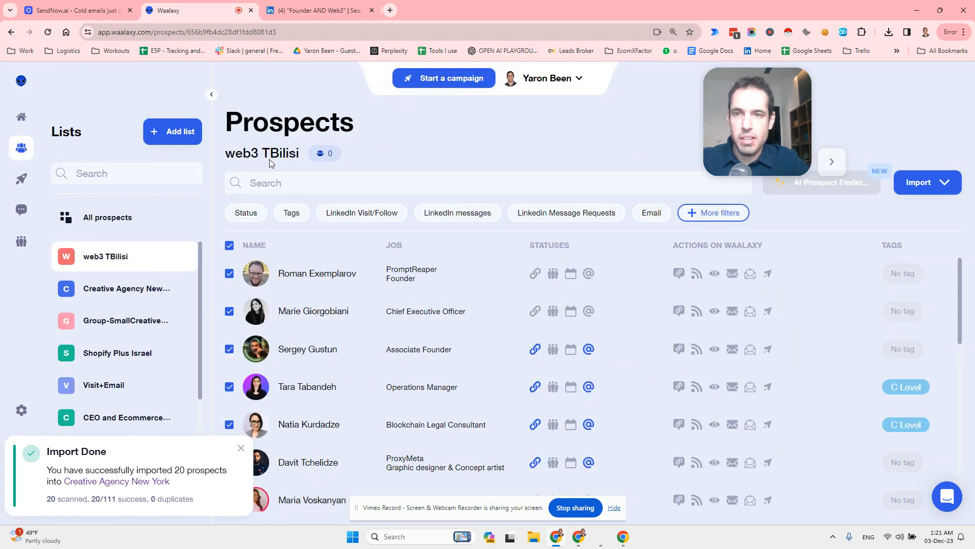
text(deb)
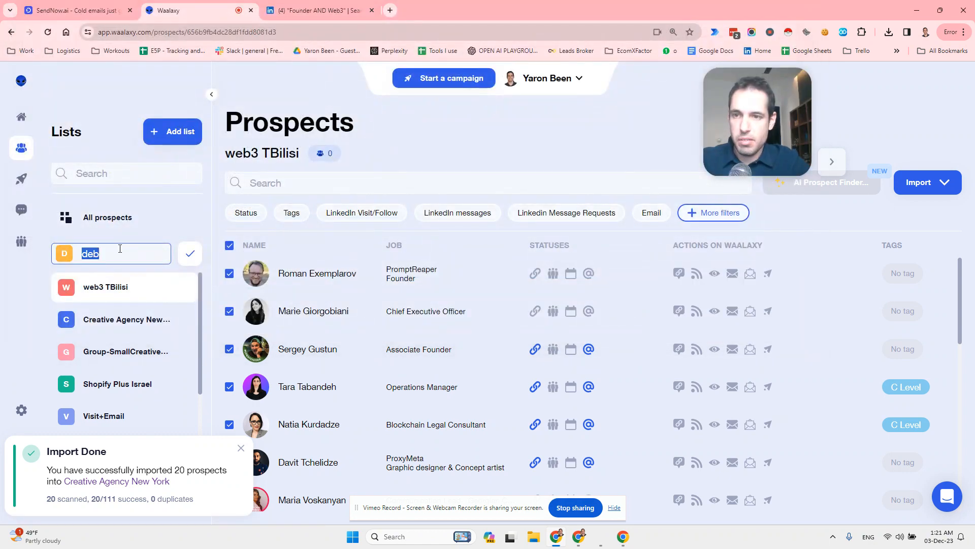
text(Web3)
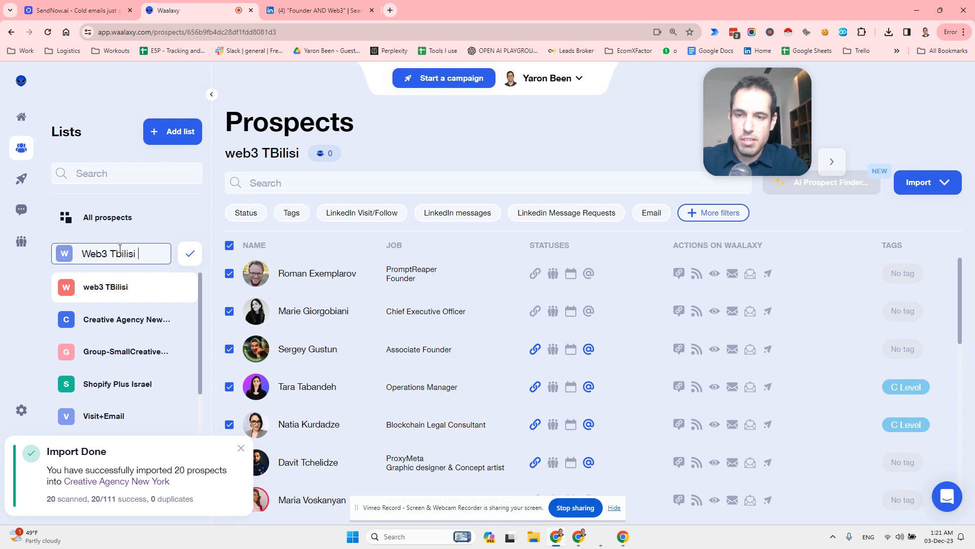
text(Tbilisi - Founders)
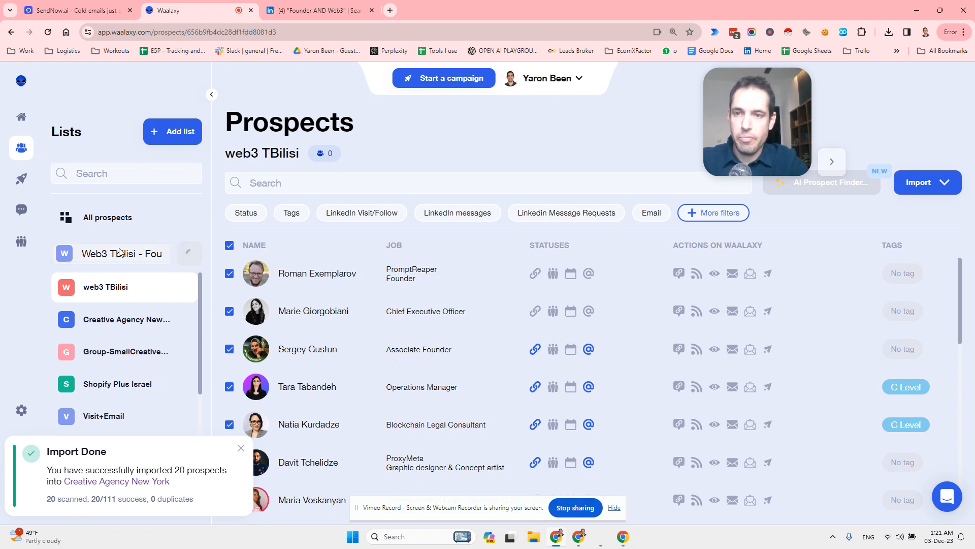
click(927, 182)
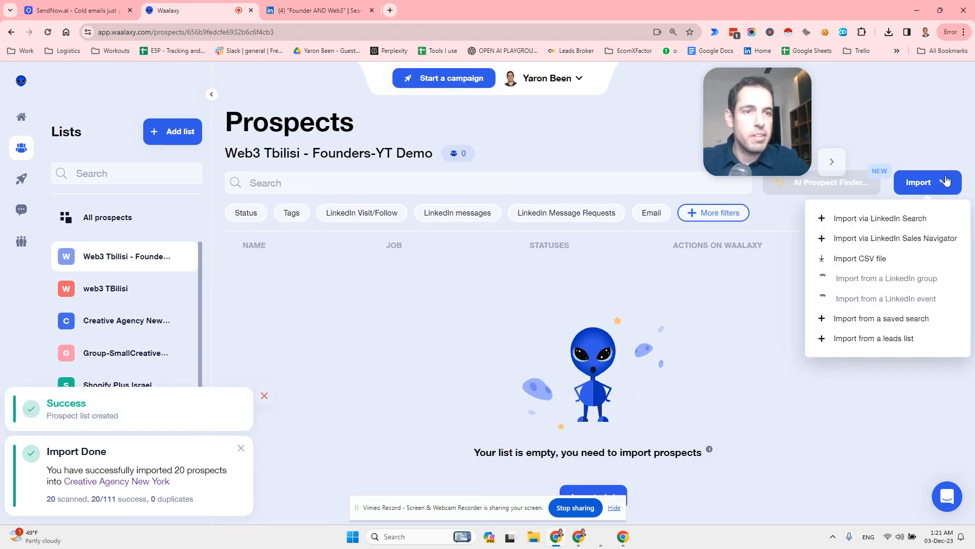
- Import via LinkedIn Search and run a people search for 'founder and web3'
click(879, 218)
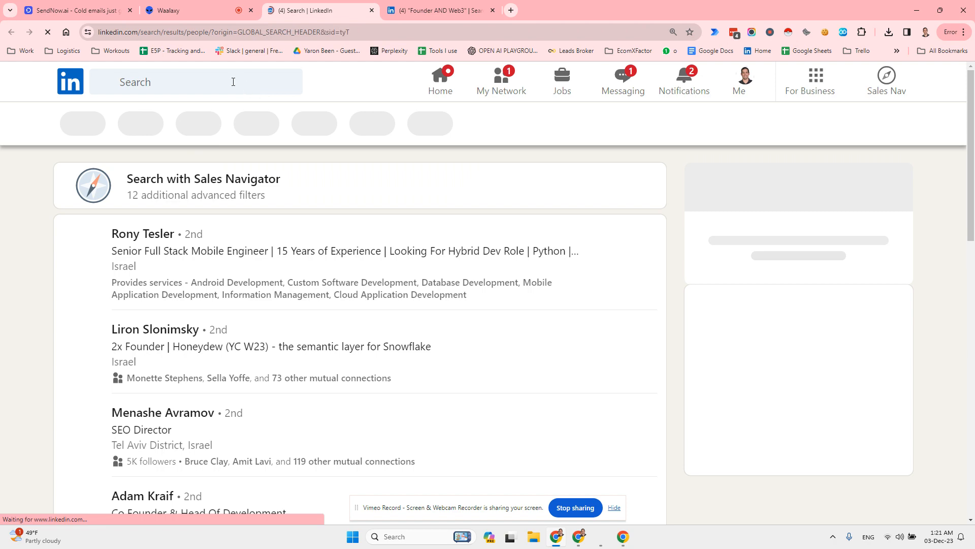
text(F)
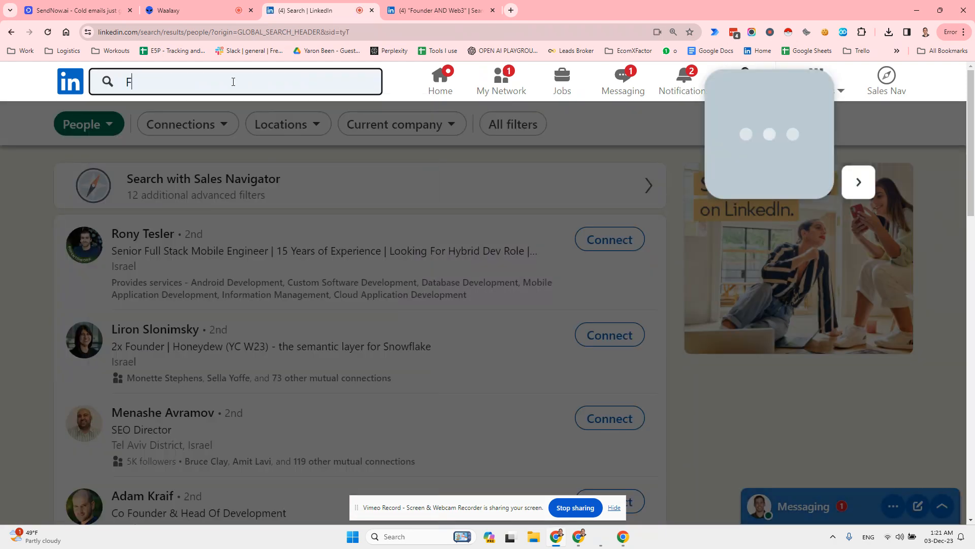
text(ounder)
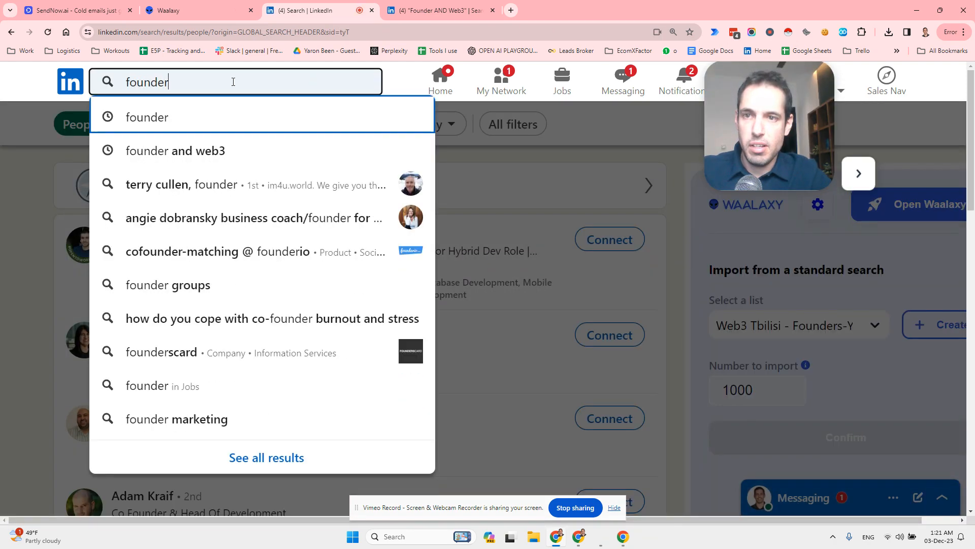
click(175, 150)
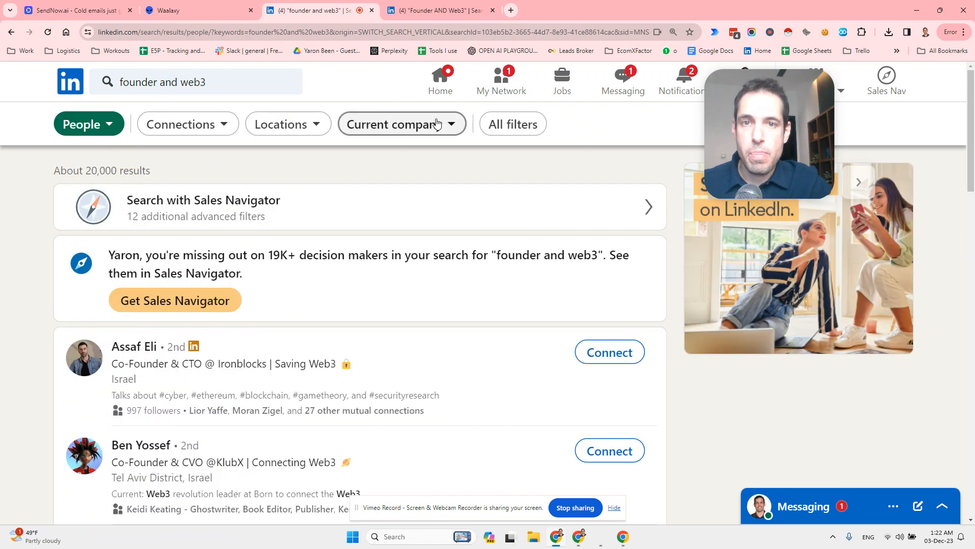
- Restrict the results to Tbilisi, Georgia, leaving 111 people
click(287, 124)
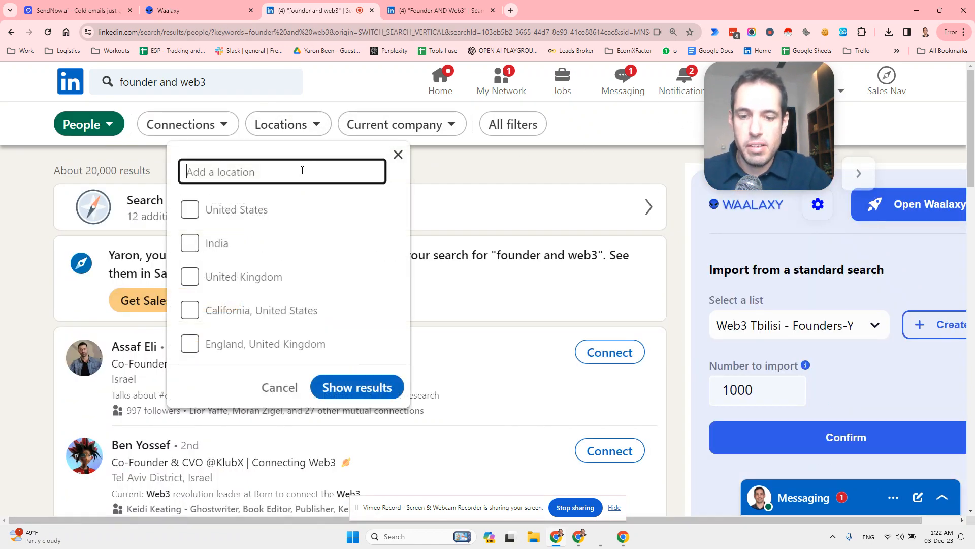
text(tb)
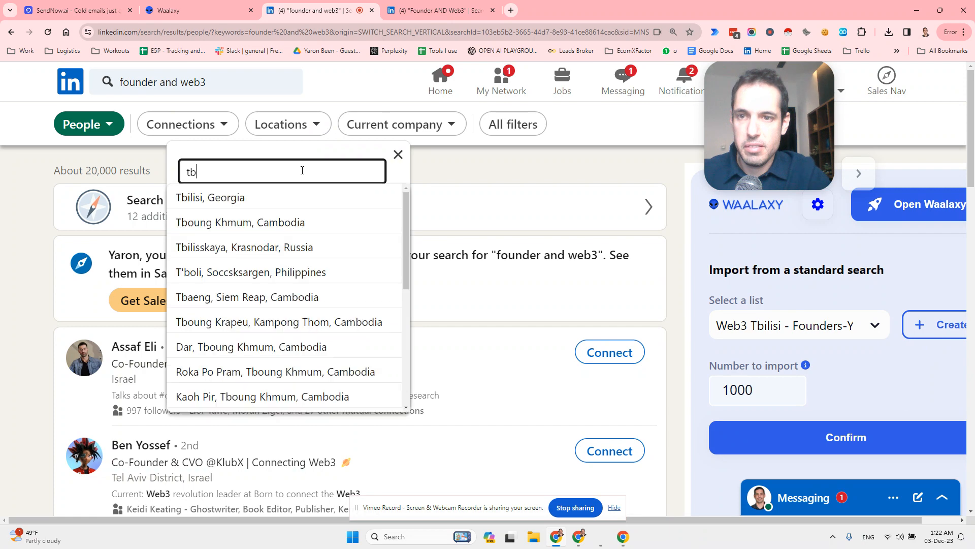
click(210, 198)
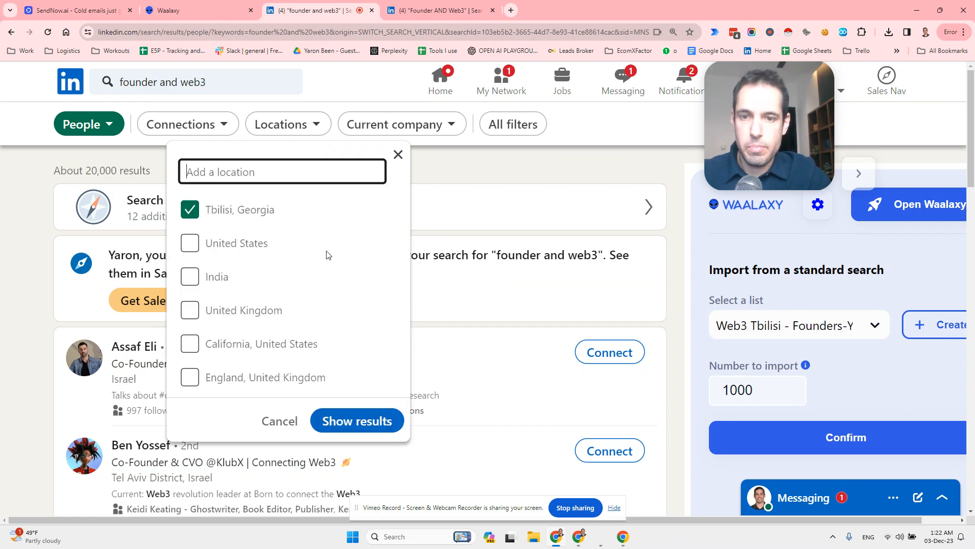
click(357, 420)
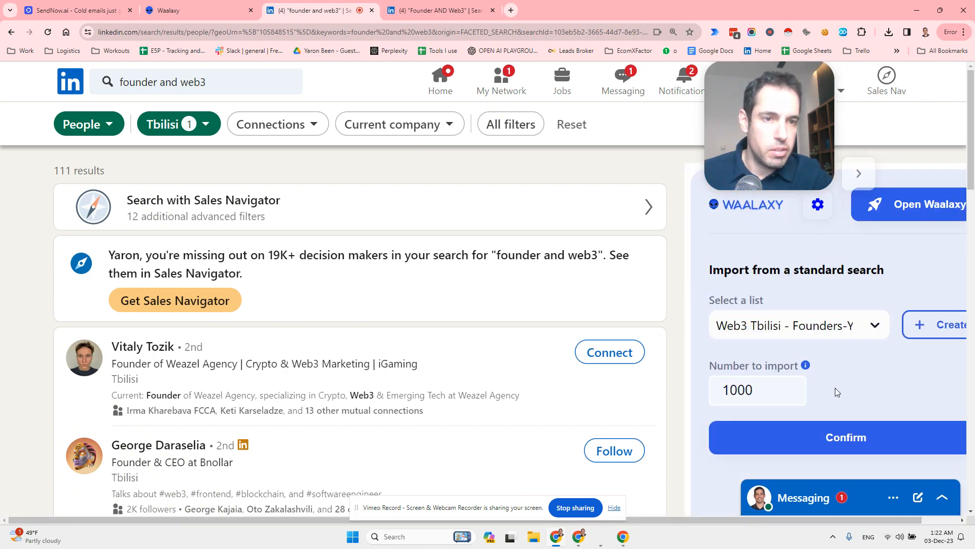
- Confirm importing the 111 Tbilisi results into the Web3 Tbilisi list
click(845, 437)
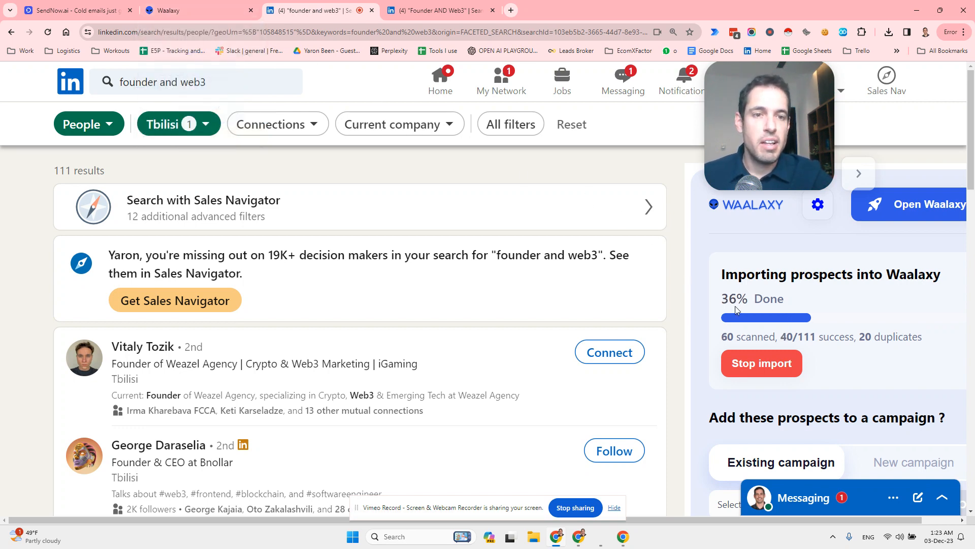
- Select all prospects and launch an Invitation + Message campaign with the 21 eligible ones
click(199, 10)
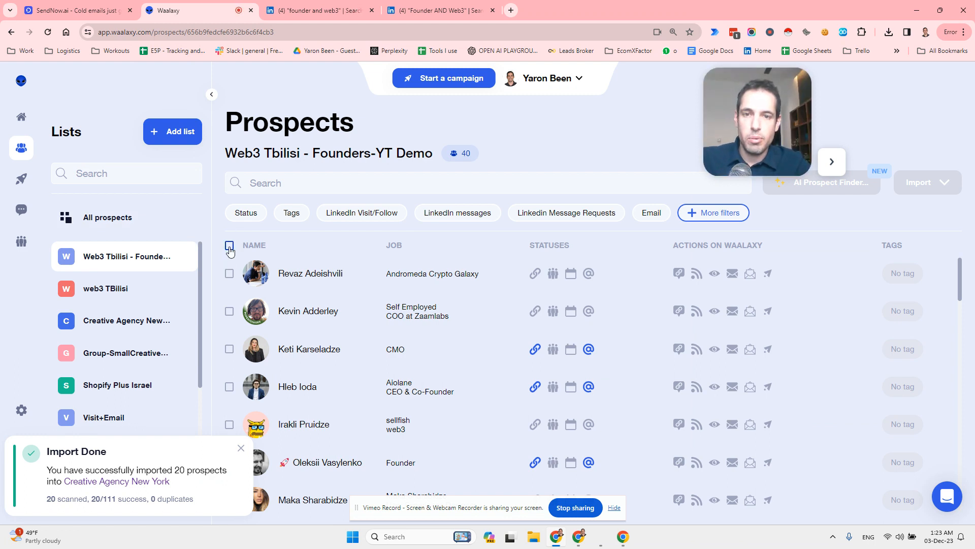
click(230, 246)
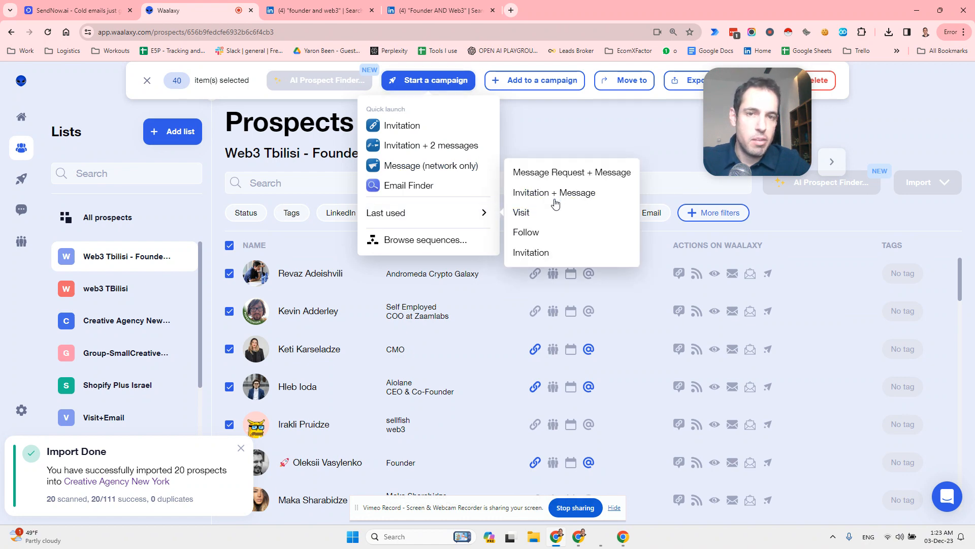
click(552, 192)
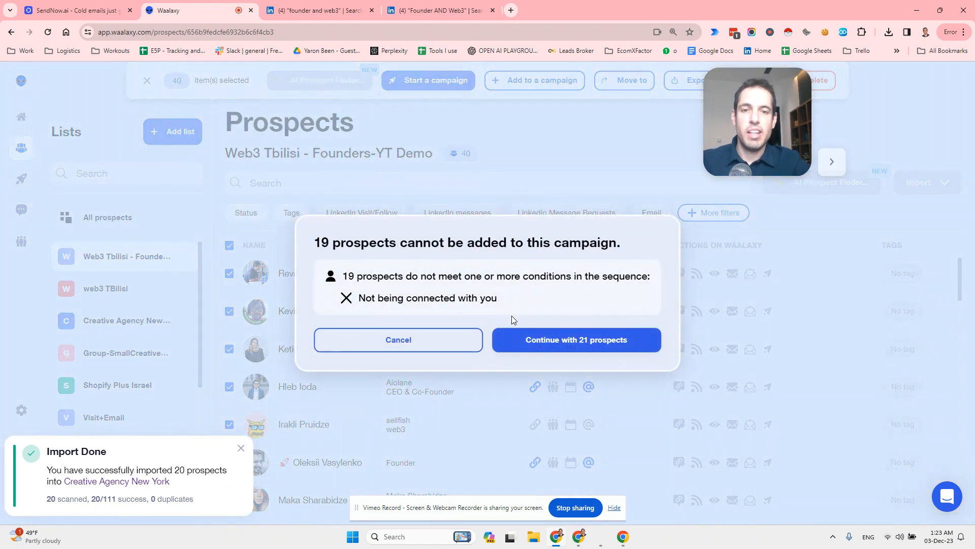
click(575, 339)
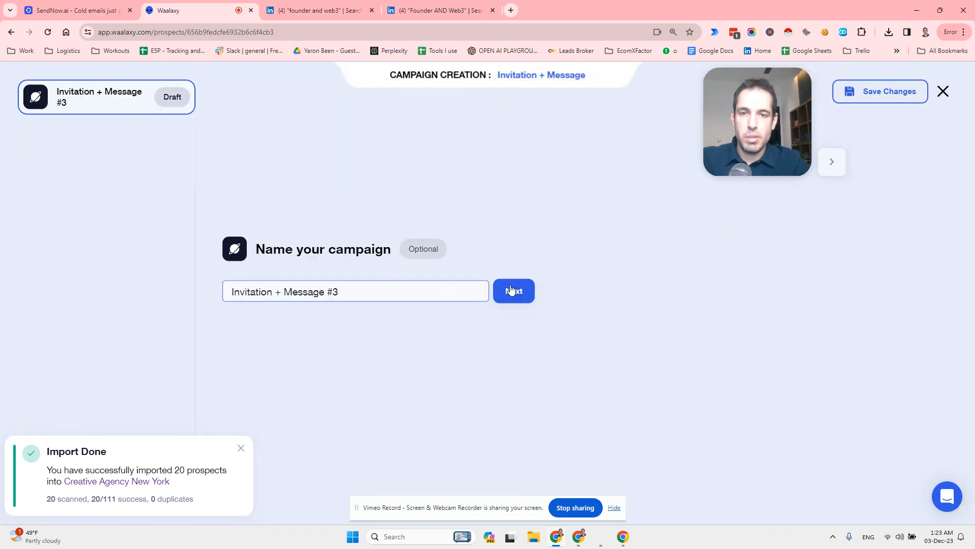
- Name it 'Invitation + Message #3- YT-Tblilisi-Founders', no invitation note, 1-day delay before the message
text(- YT-Tblilisi-Founders)
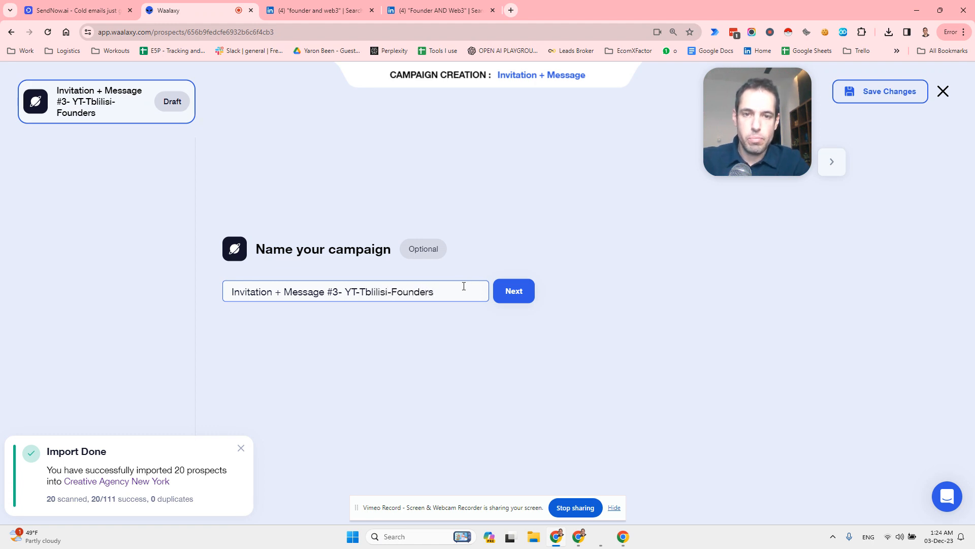
click(512, 291)
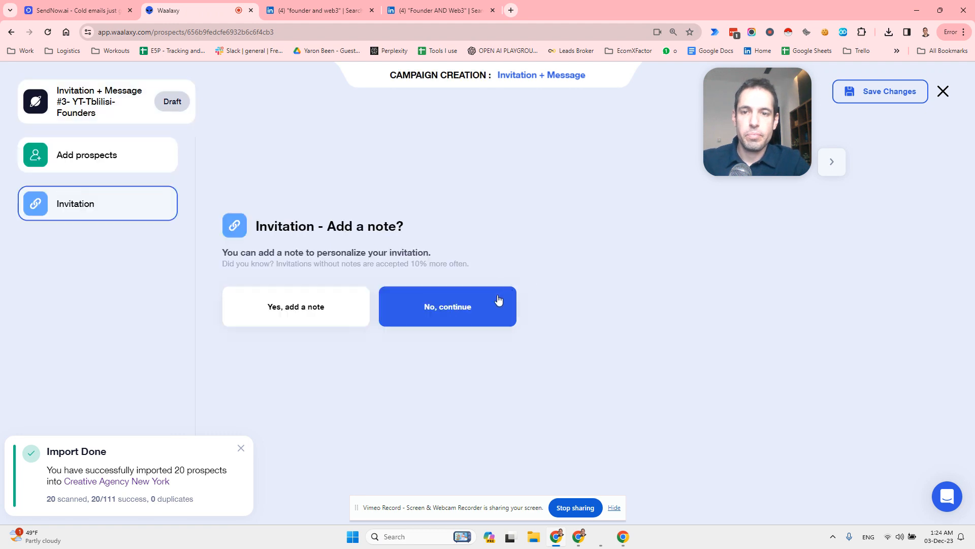
click(447, 305)
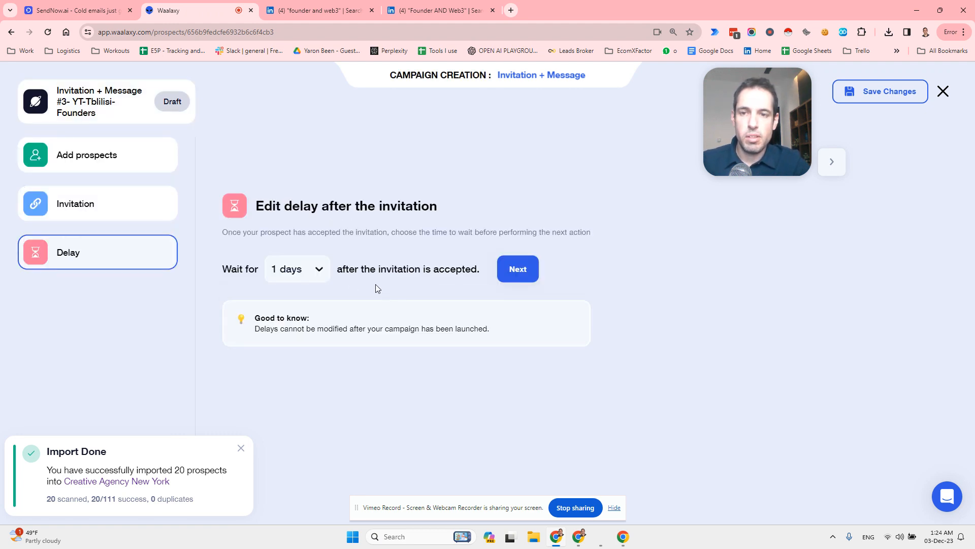
click(517, 268)
text(Hey,)
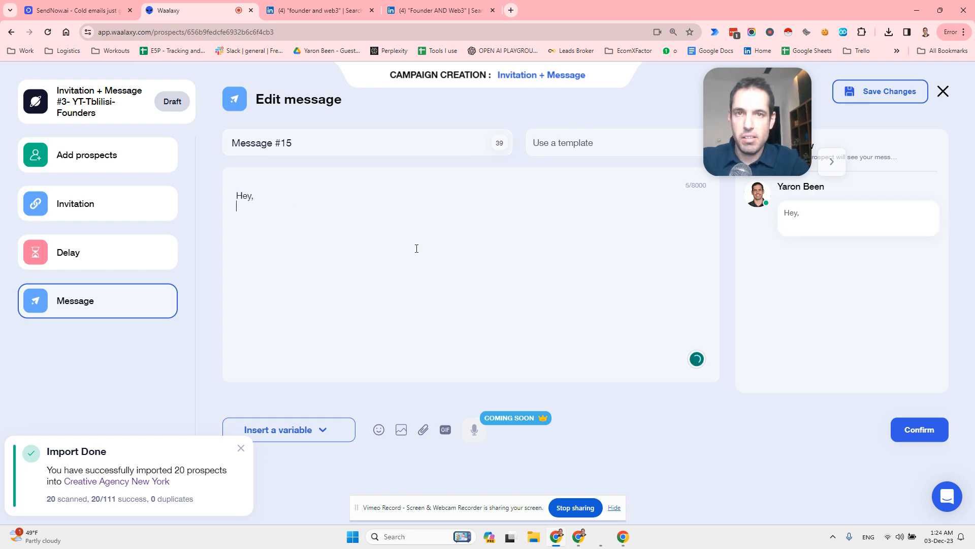
click(631, 10)
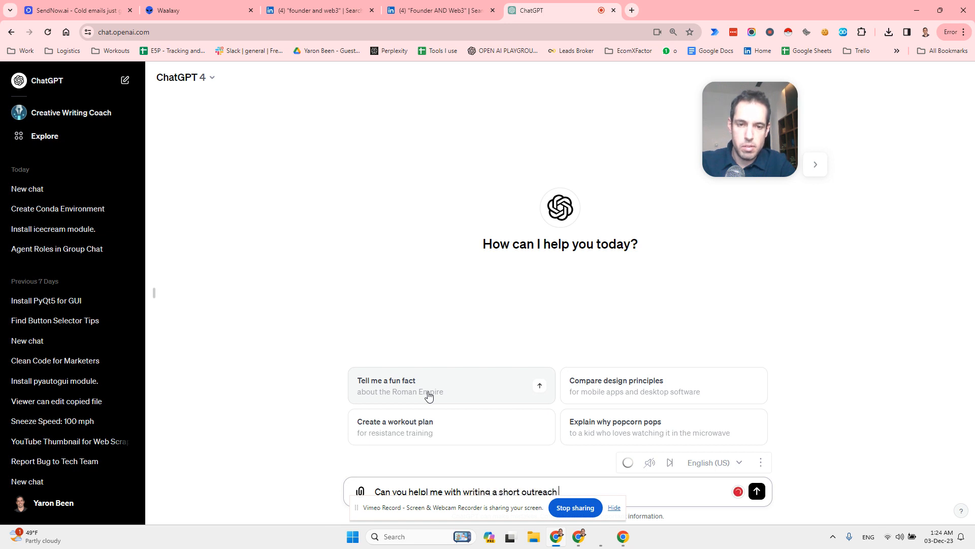
- Ask ChatGPT for a short LinkedIn message to web3 founders in Tbilisi seeking like-minded people
text(linkedin)
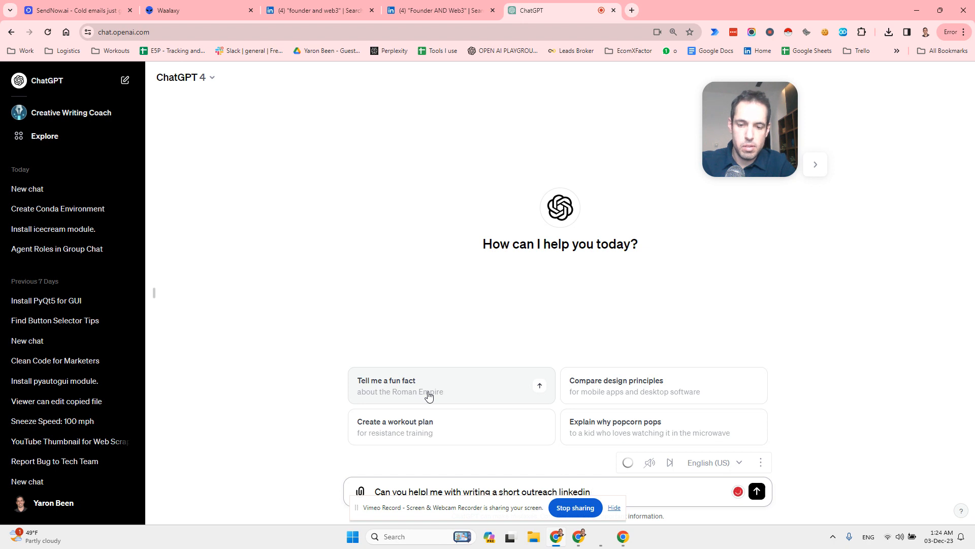
text(msg to founders in the web3 that live in tbilisi.)
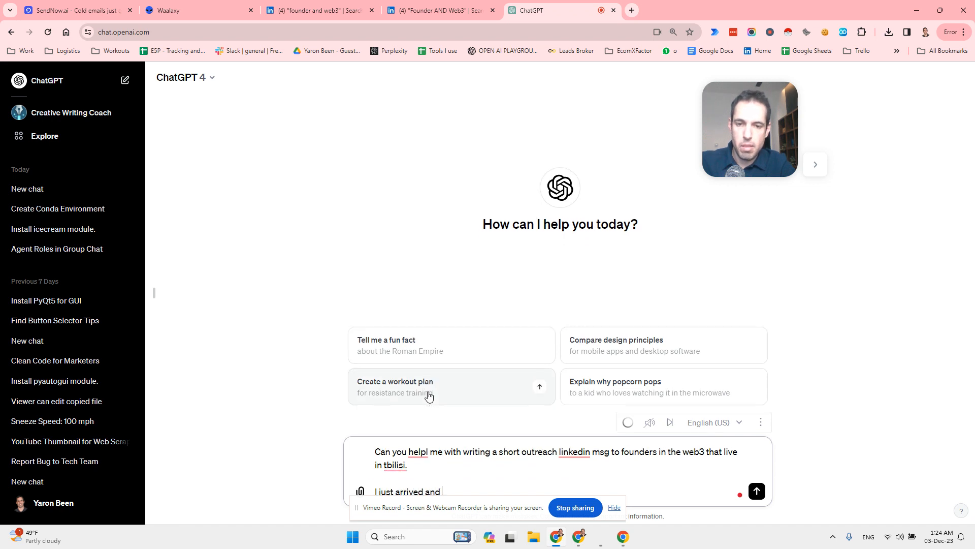
text(im looking to meet like)
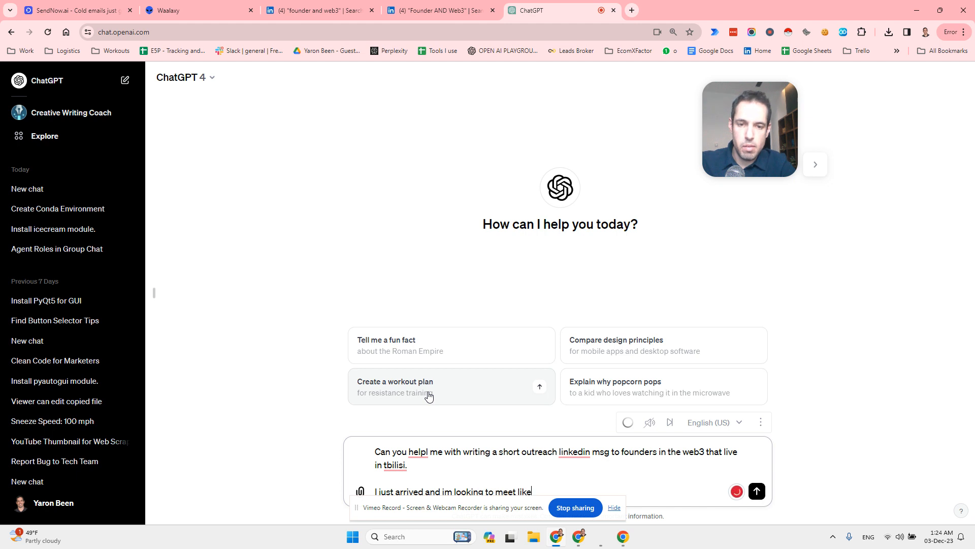
text(minded people.)
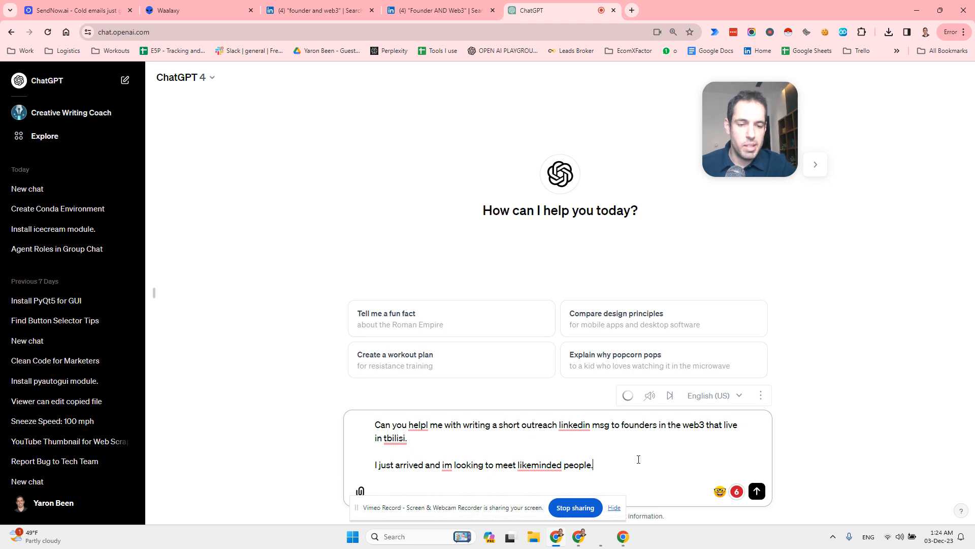
click(755, 490)
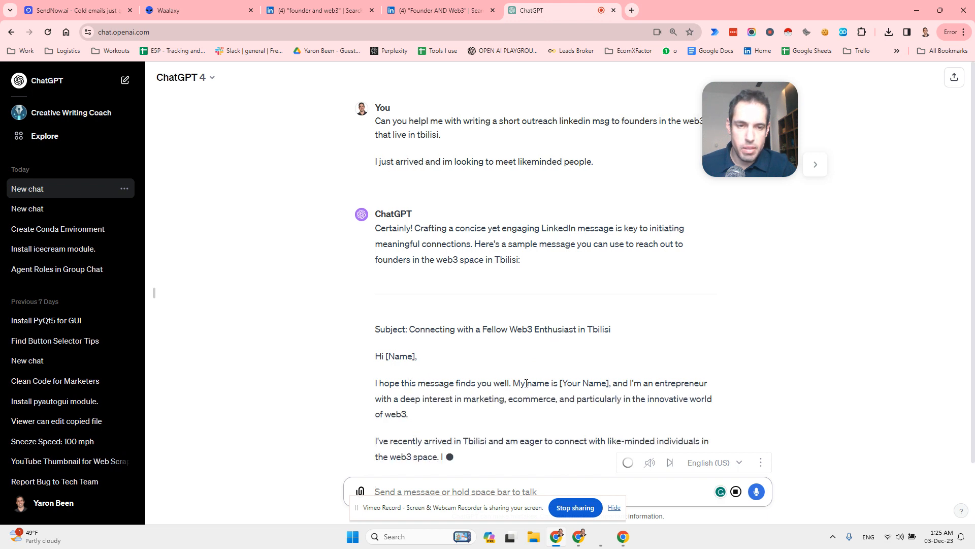
- Copy the drafted message body from the reply and return to the Waalaxy campaign
scroll(down, 3)
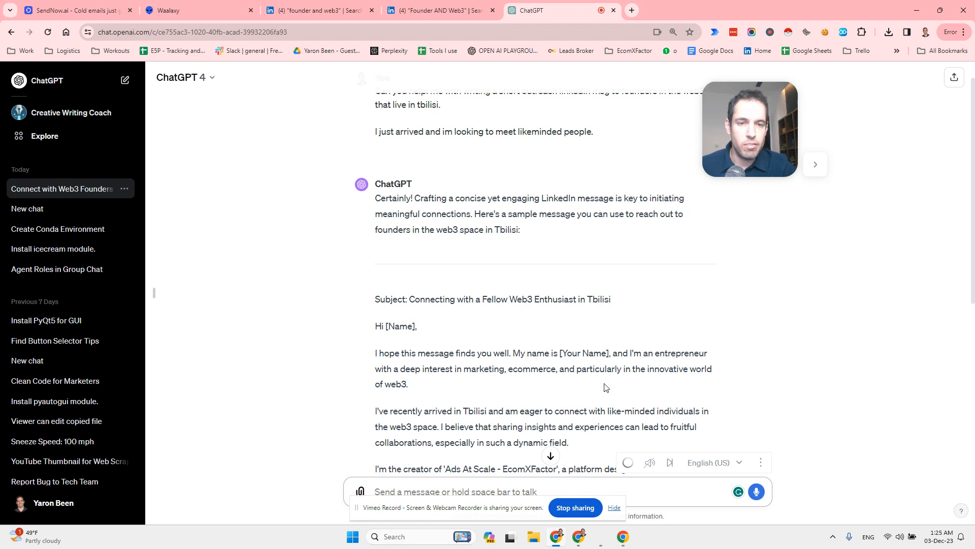
scroll(down, 3)
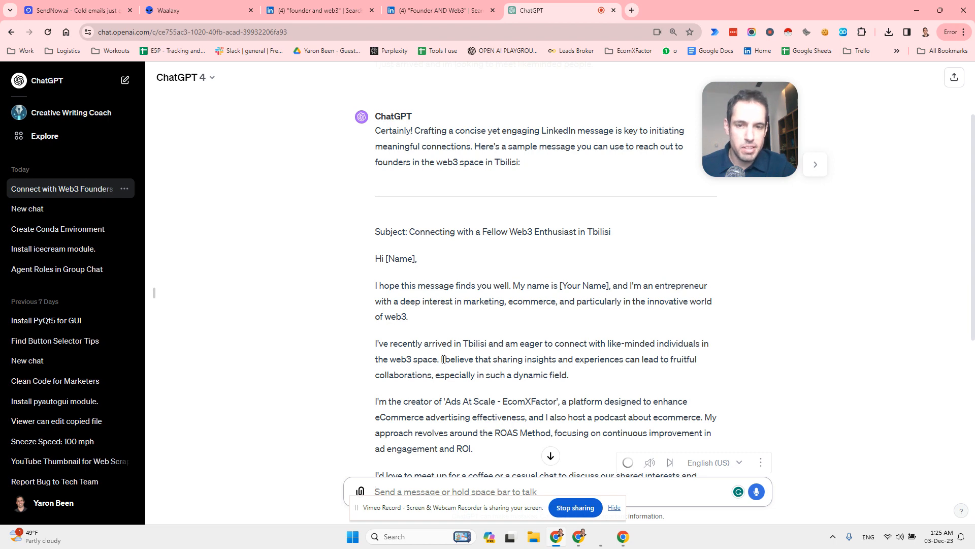
scroll(down, 3)
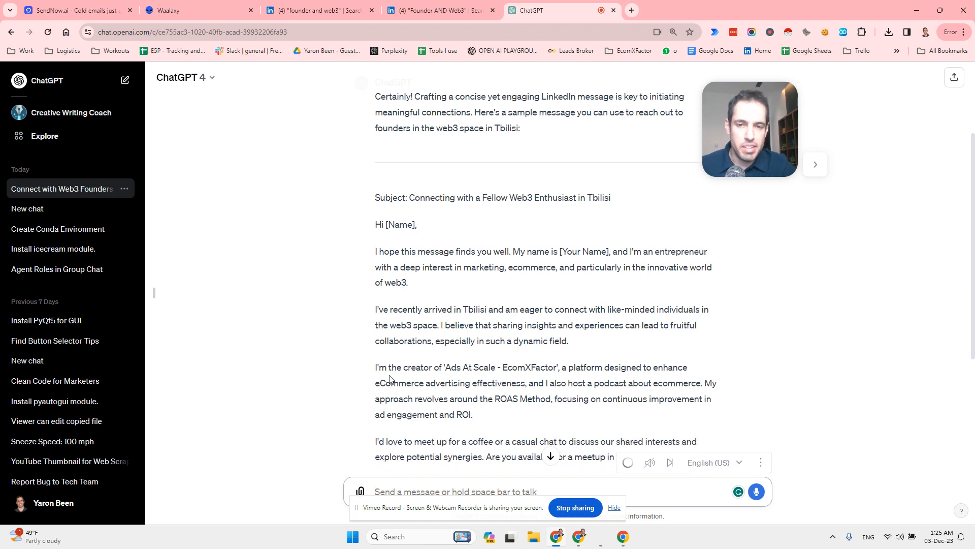
scroll(down, 3)
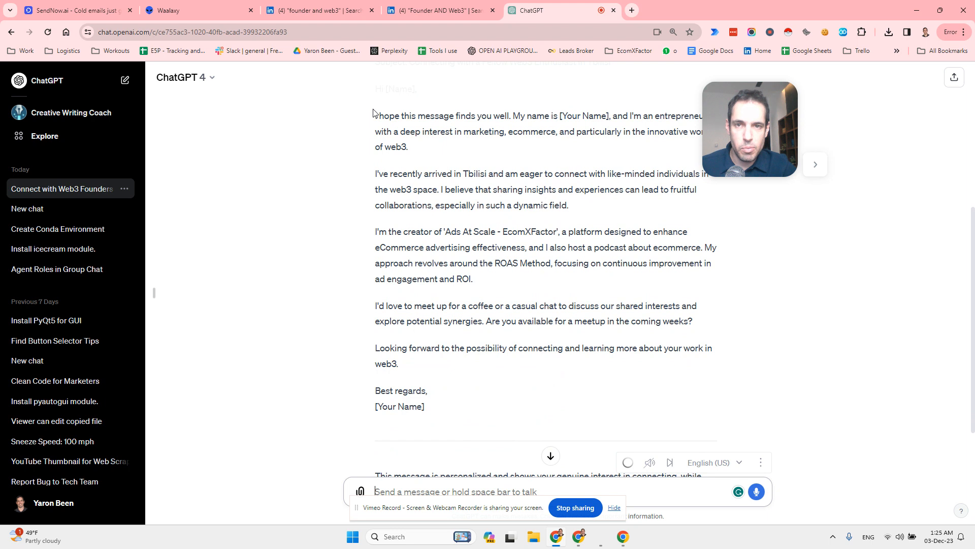
drag(375, 115, 568, 205)
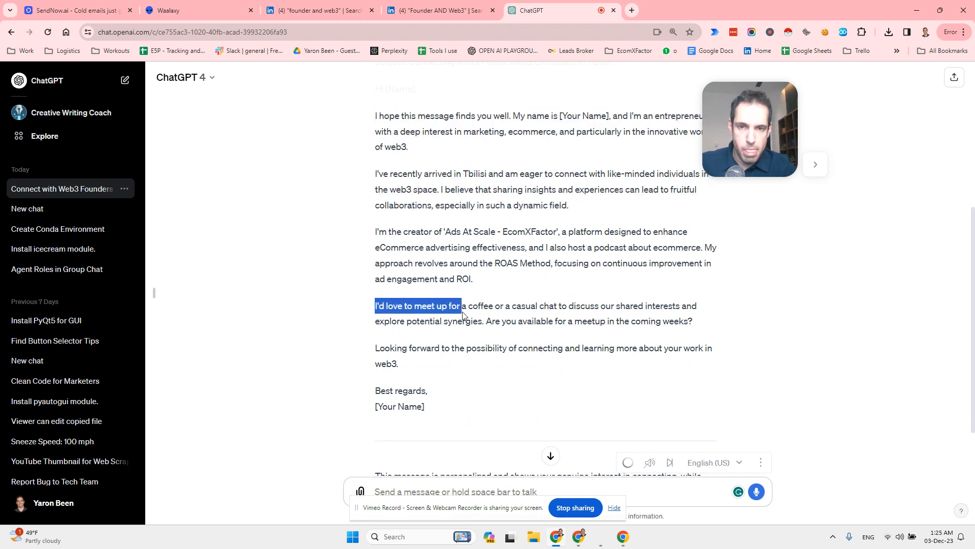
click(697, 325)
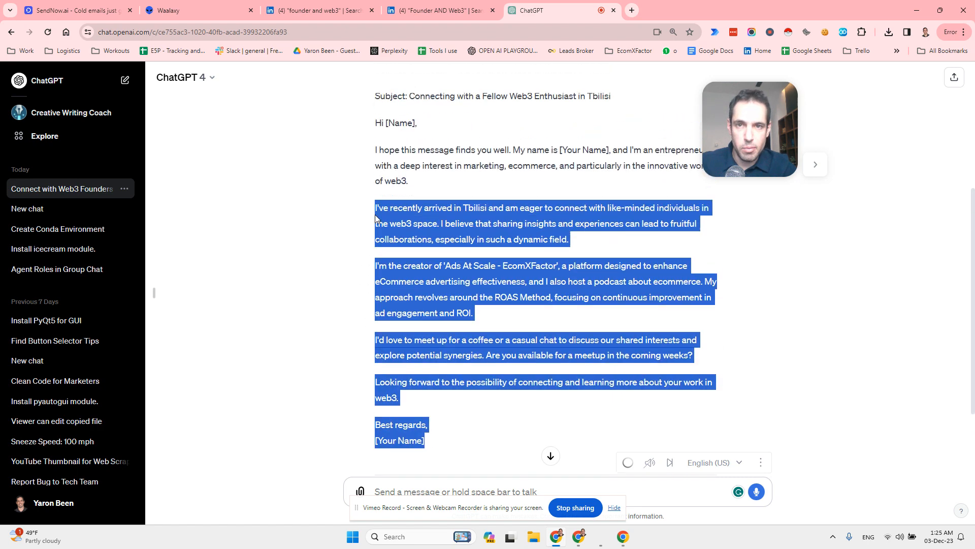
click(317, 10)
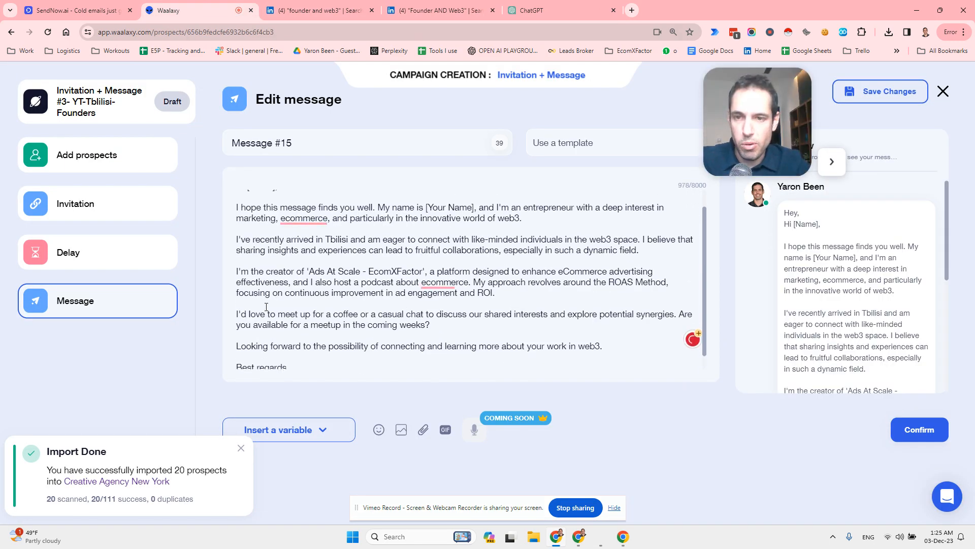
- Delete the Ads At Scale paragraph, replace [Your Name] with the sender's name, and confirm to the launch review
drag(370, 291, 494, 313)
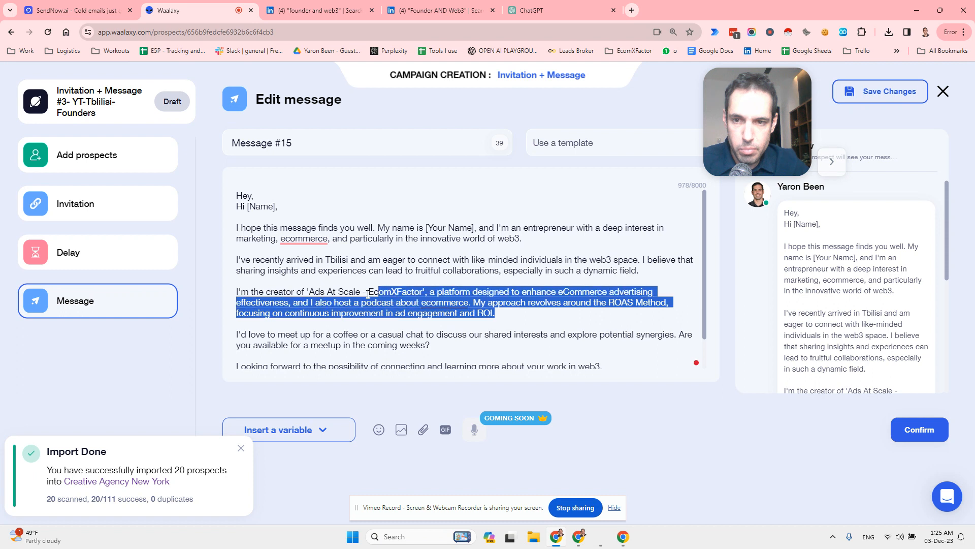
key(Delete)
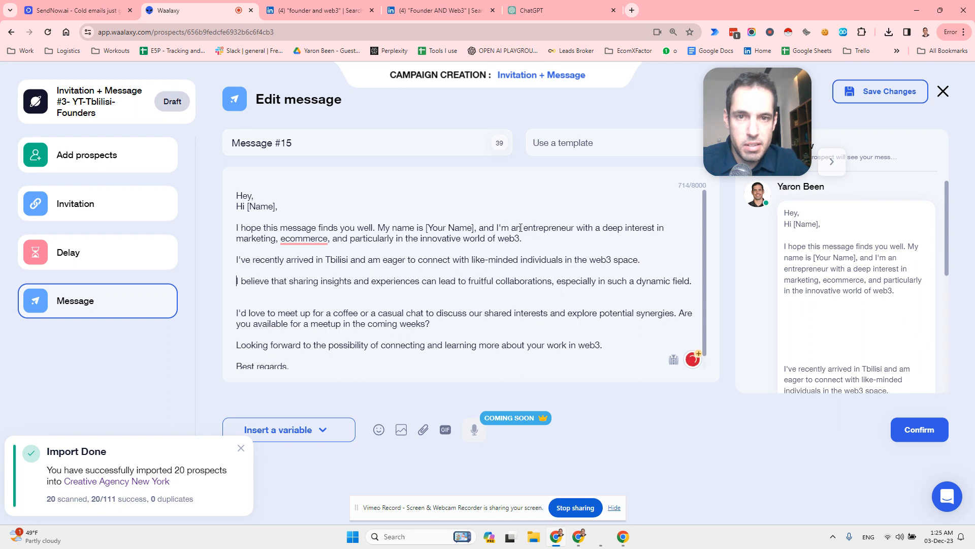
double_click(448, 227)
text(aron)
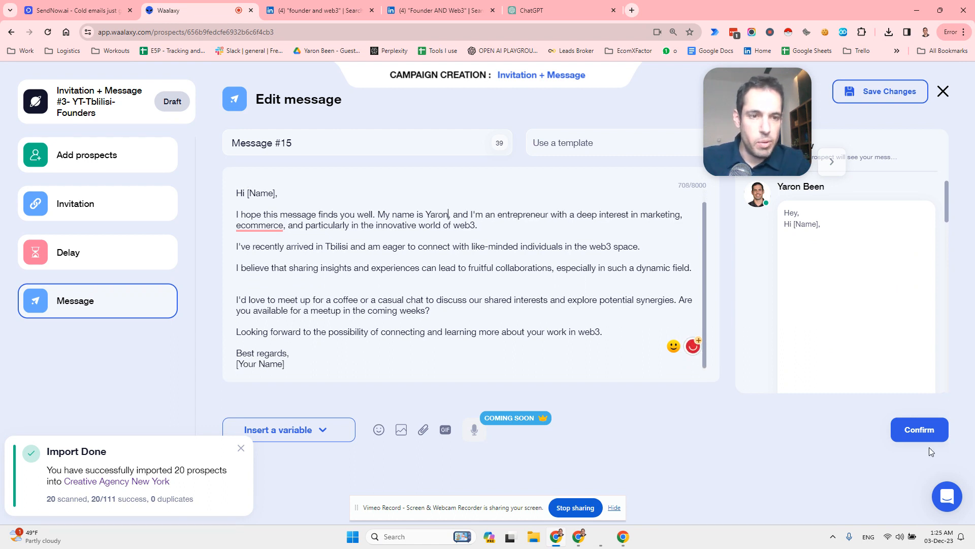
click(919, 428)
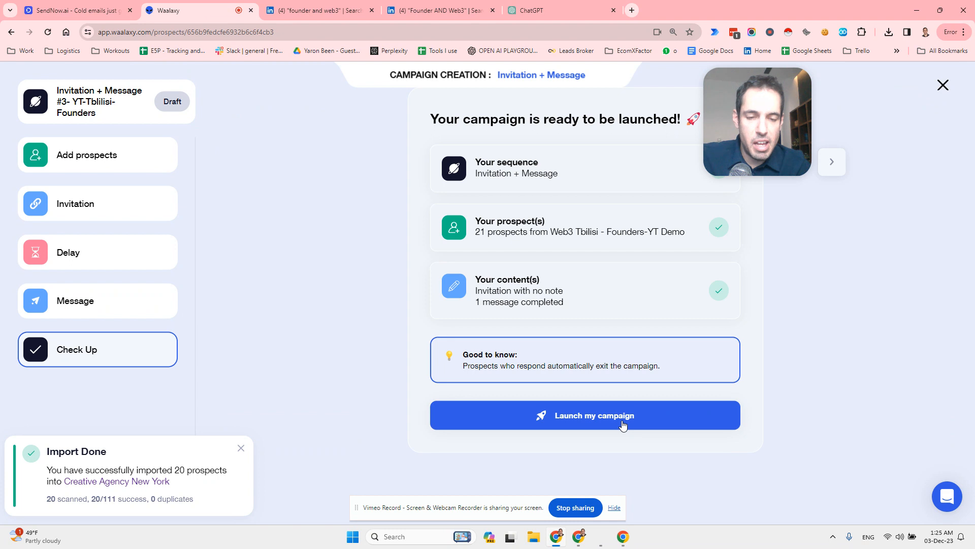